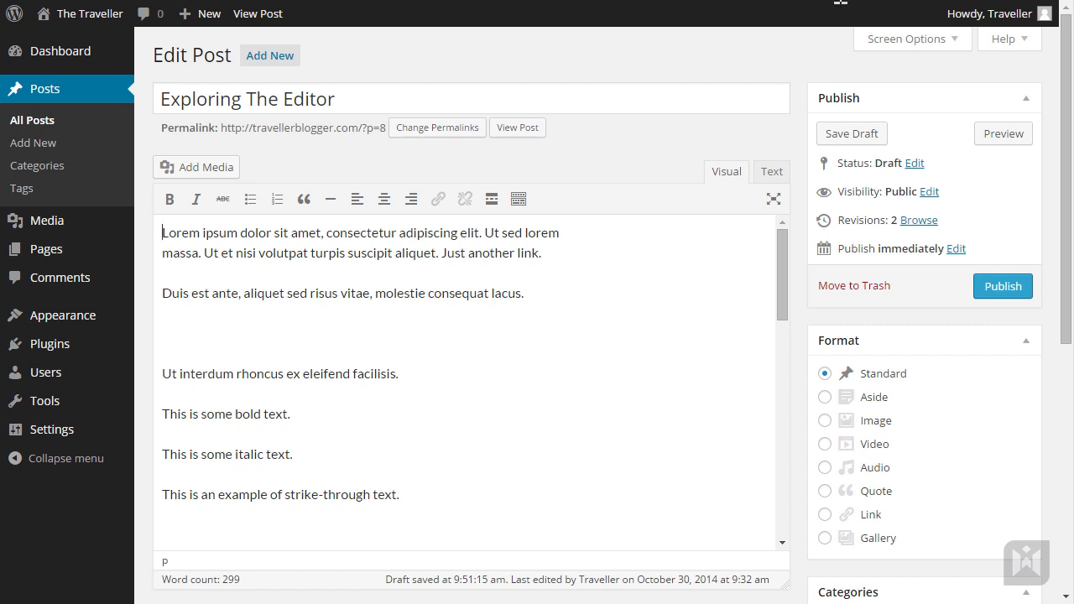
# - Review the Screen Options panel and drag the editing area taller
pyautogui.click(907, 38)
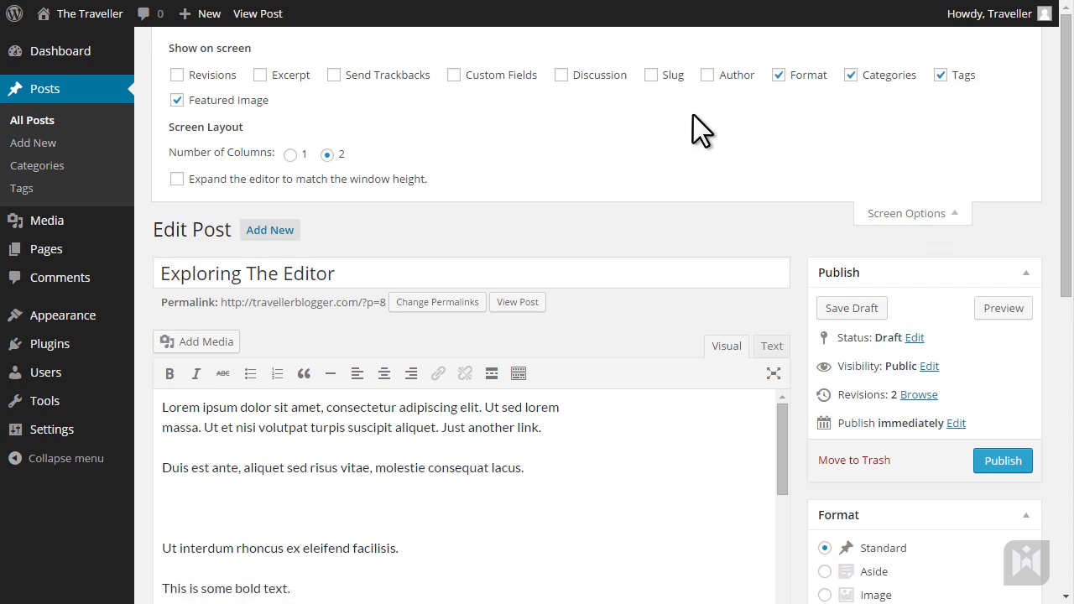
pyautogui.moveTo(390, 198)
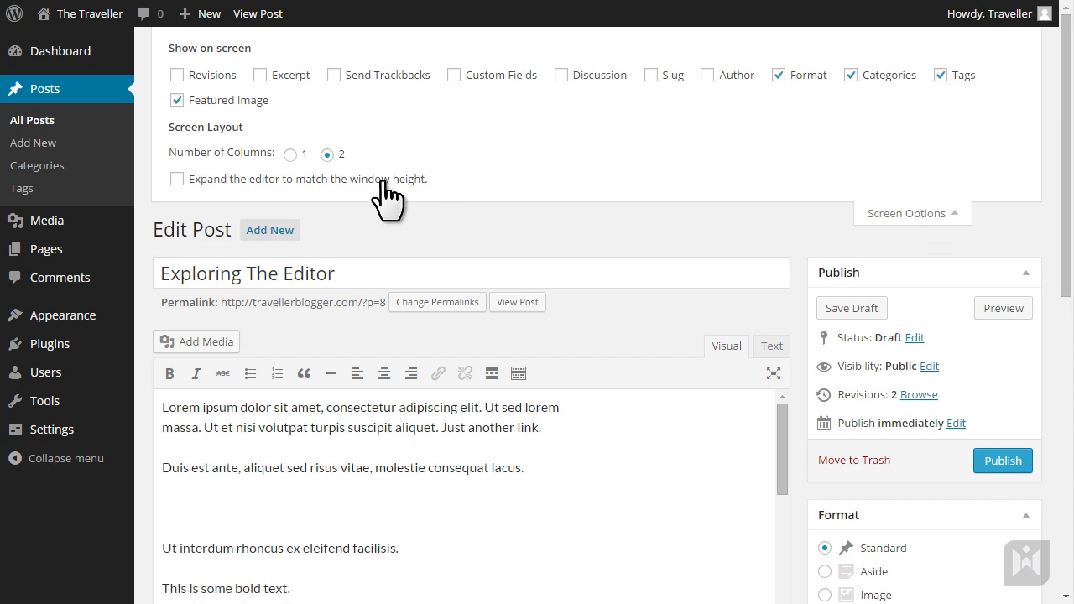
pyautogui.click(906, 214)
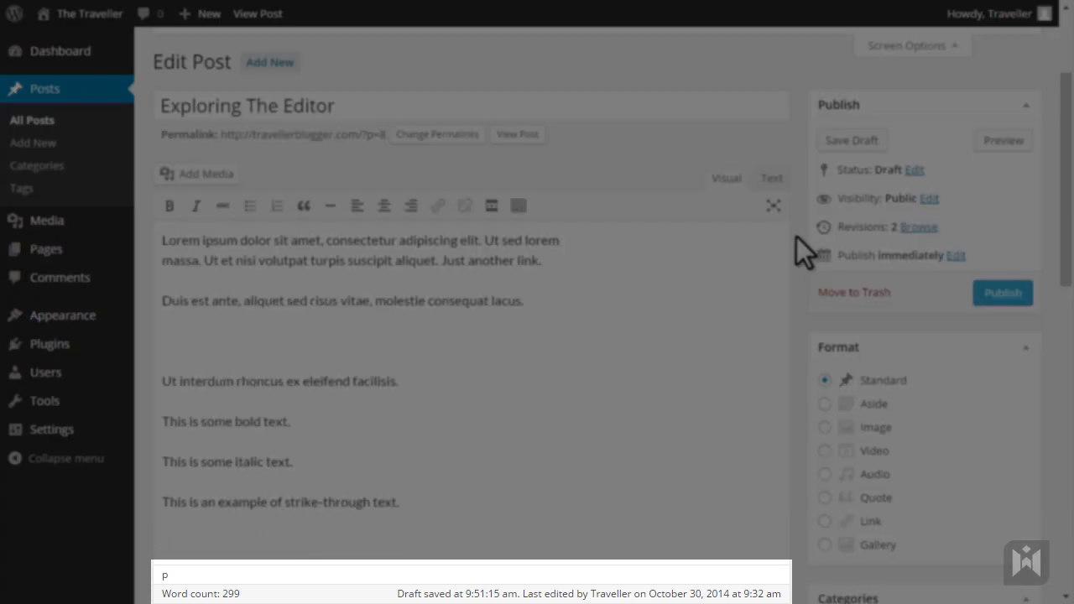
pyautogui.scroll(-3)
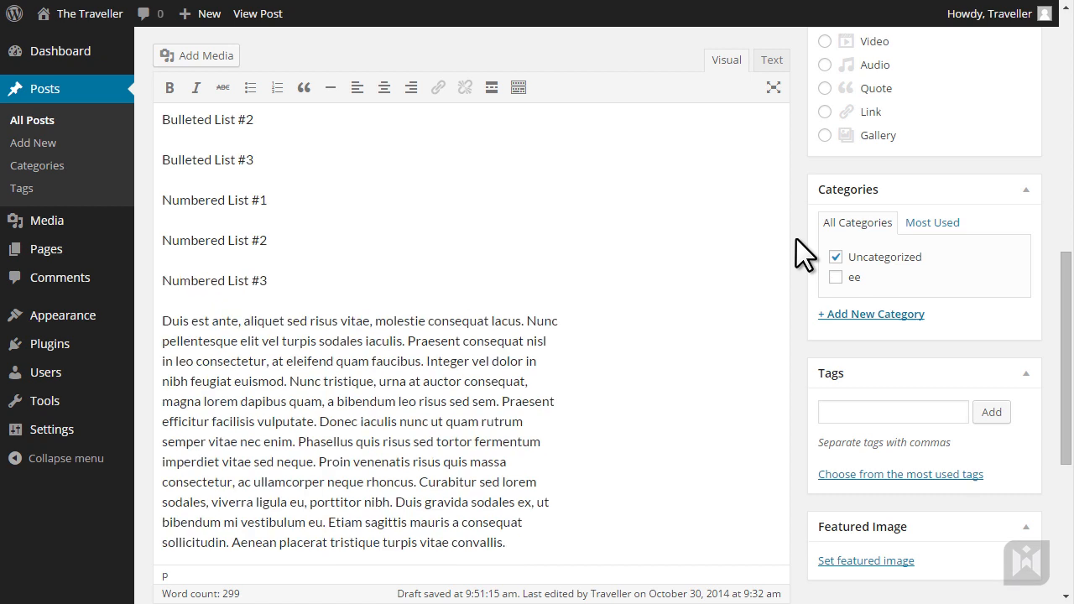
pyautogui.scroll(3)
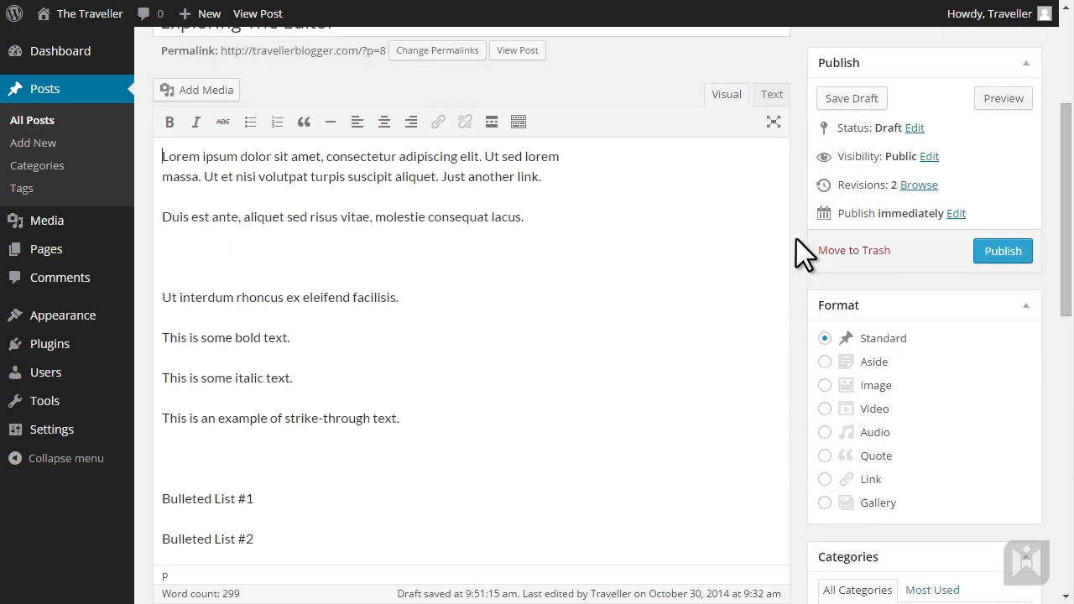
pyautogui.click(906, 213)
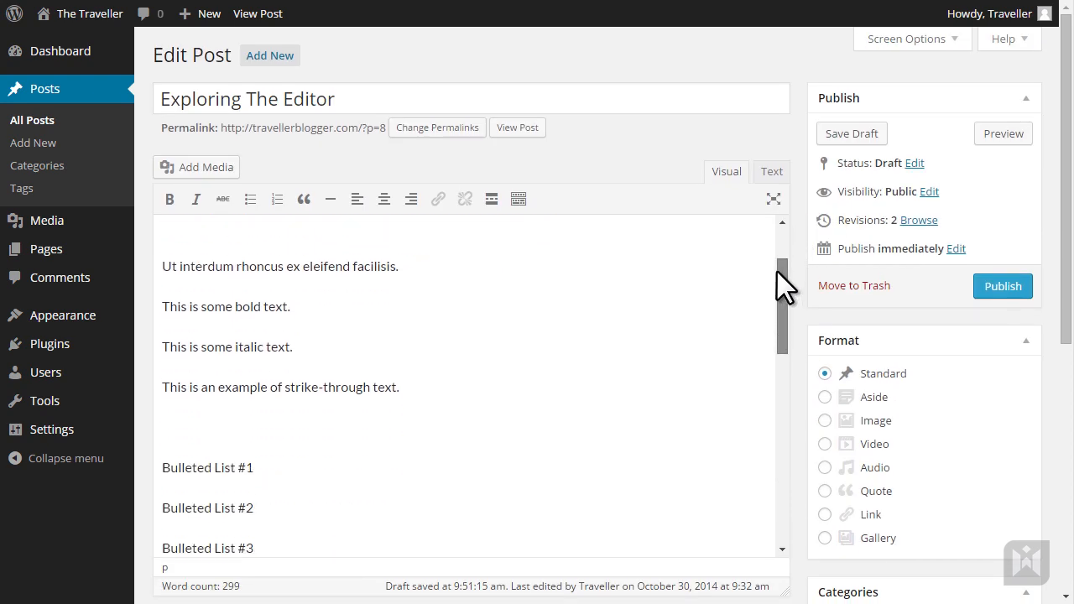
pyautogui.scroll(3)
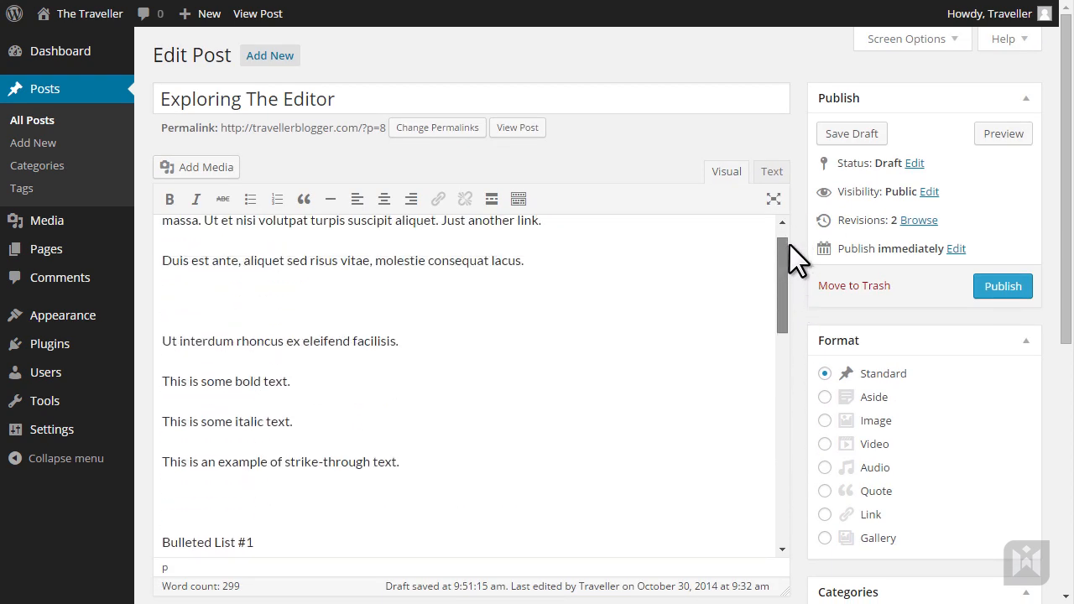
pyautogui.scroll(-3)
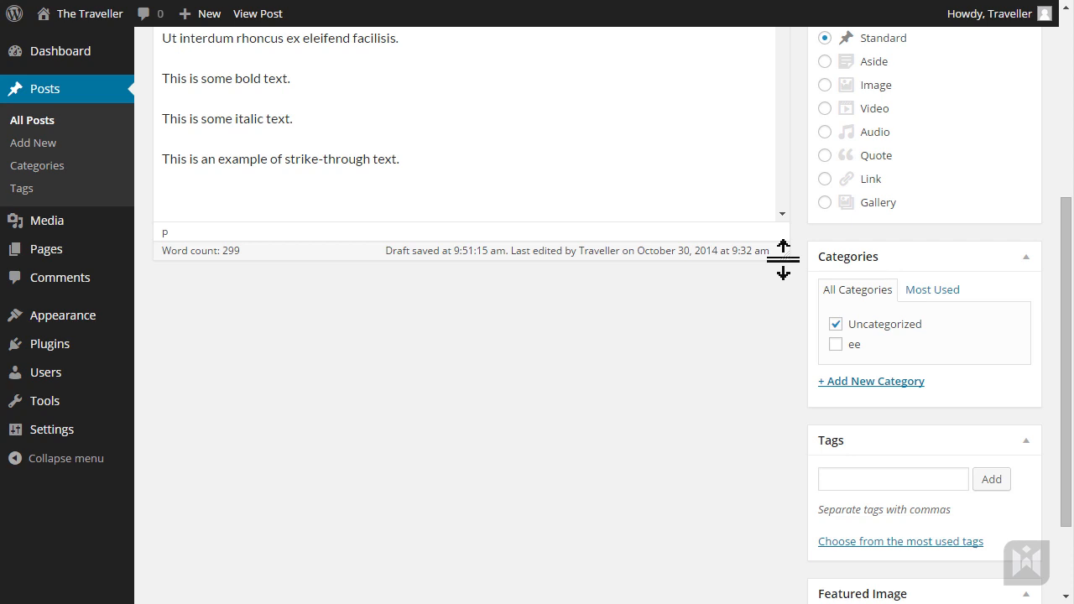
pyautogui.moveTo(782, 255); pyautogui.dragTo(782, 390)
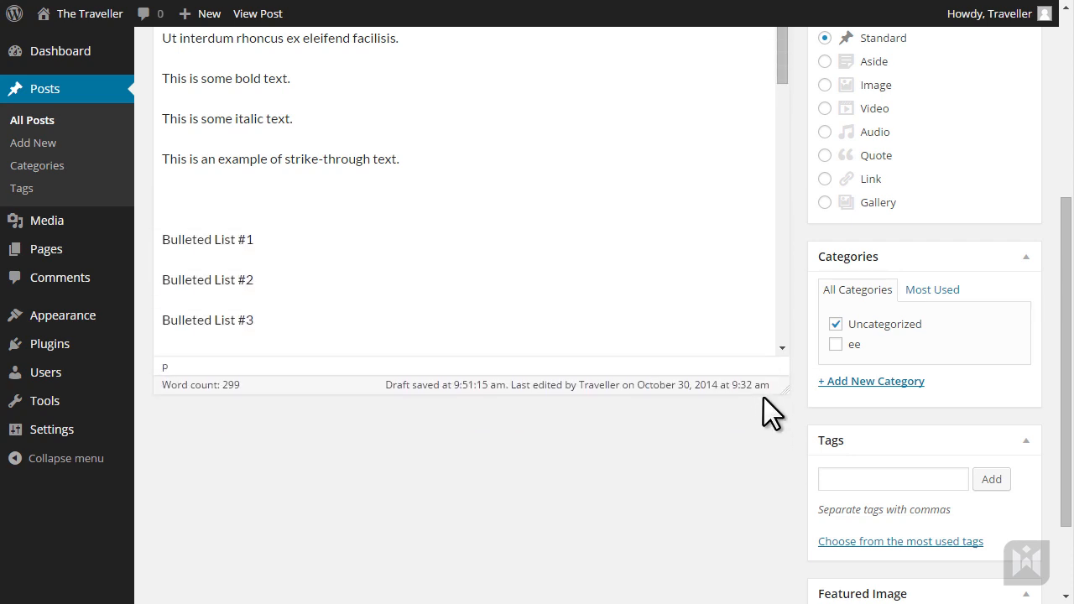
pyautogui.scroll(3)
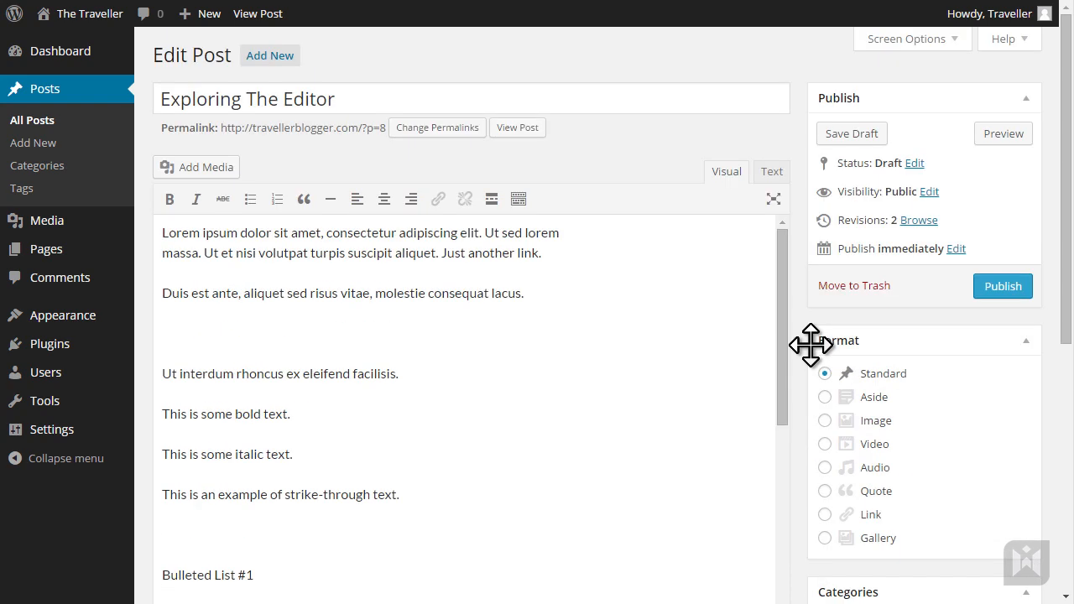
pyautogui.moveTo(165, 218)
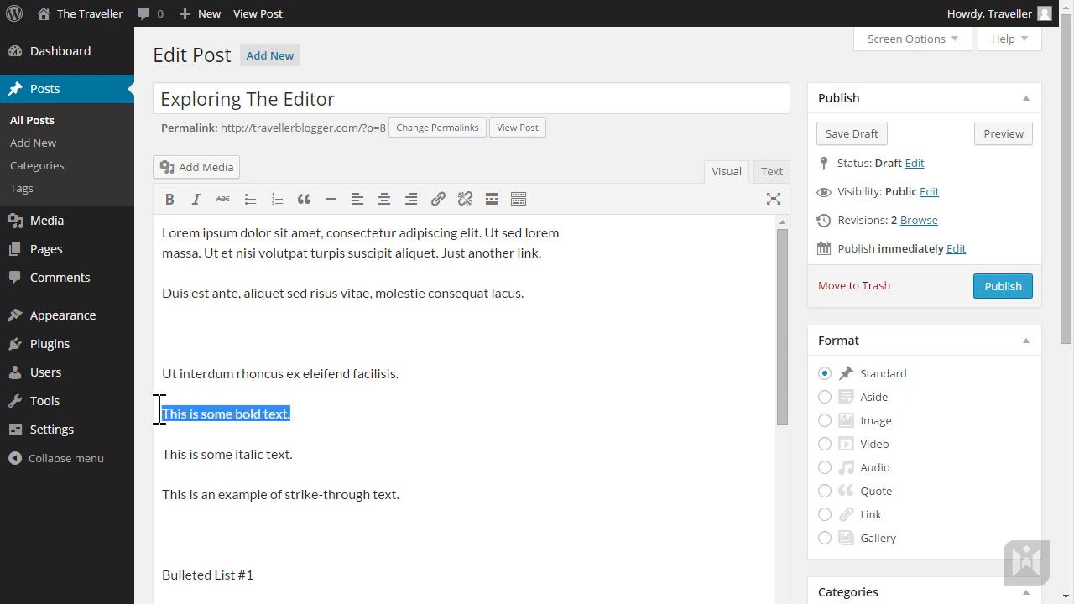
# - Apply bold, italic and strike-through to the sample lines and bullet the Bulleted List lines
pyautogui.click(169, 198)
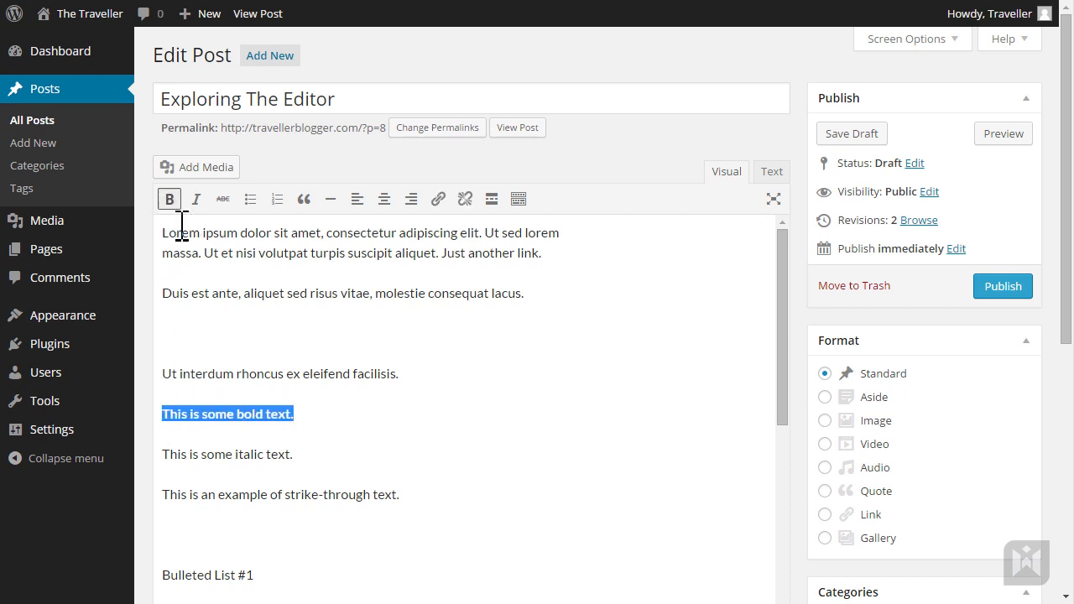
pyautogui.doubleClick(226, 453)
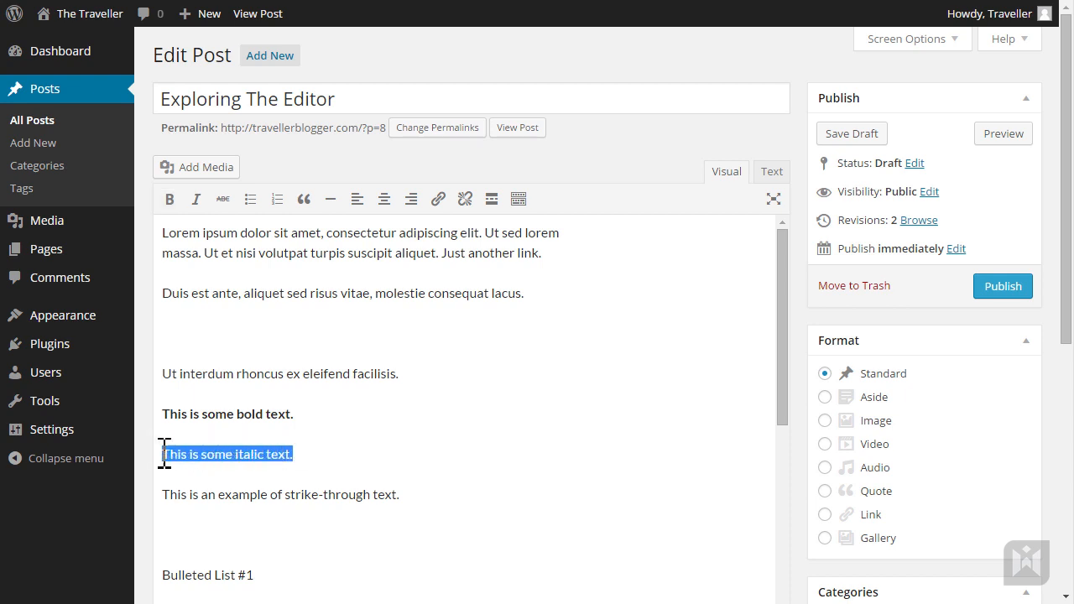
pyautogui.click(194, 198)
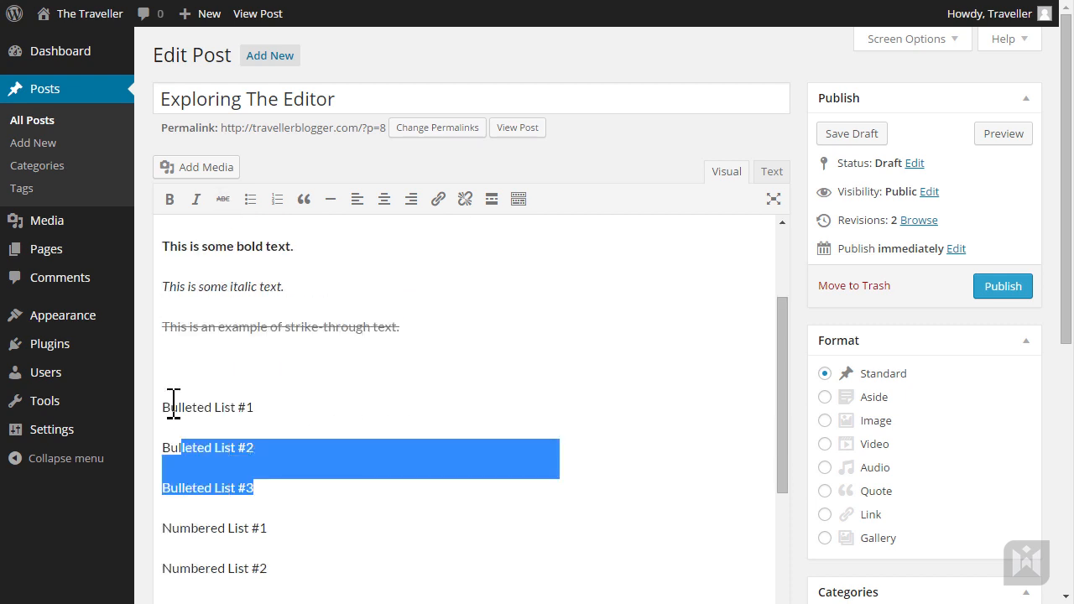
pyautogui.click(248, 198)
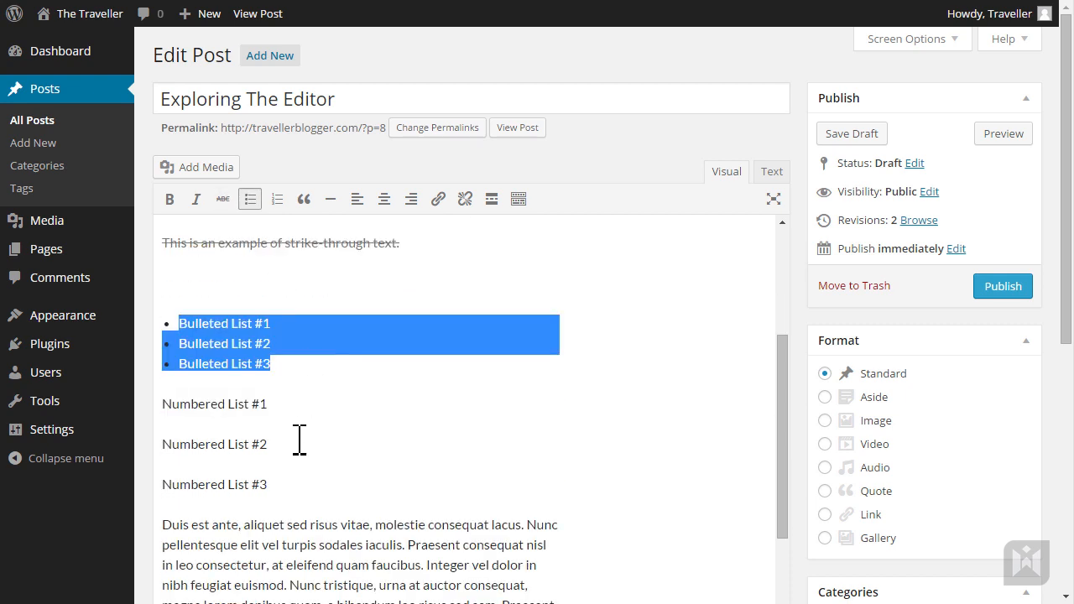
pyautogui.click(277, 198)
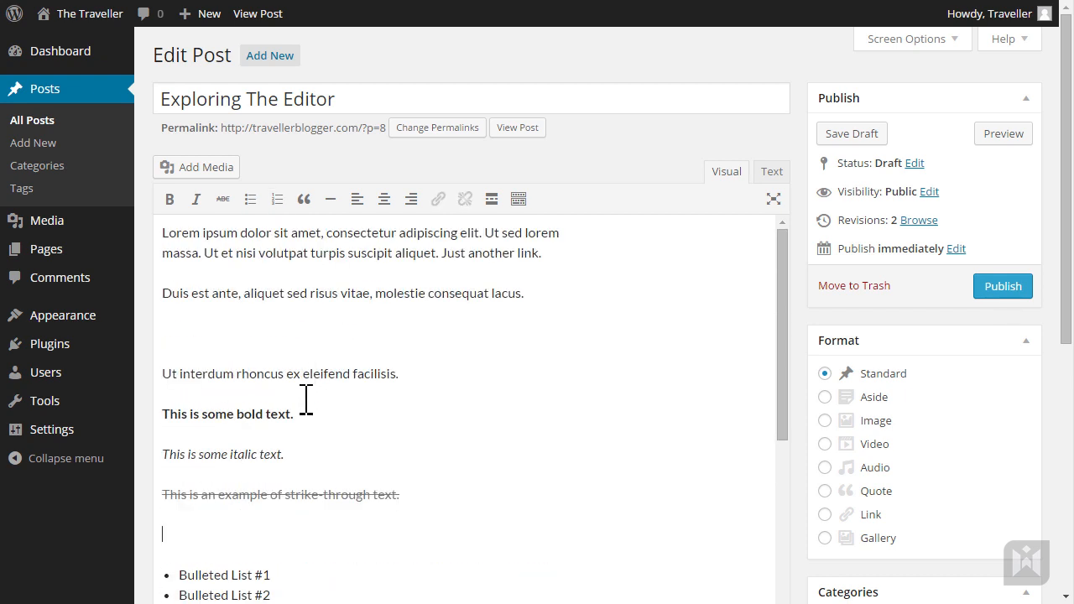
# - Blockquote the Ut interdum line, add a horizontal line, and try centre then left alignment on the first paragraph
pyautogui.tripleClick(279, 373)
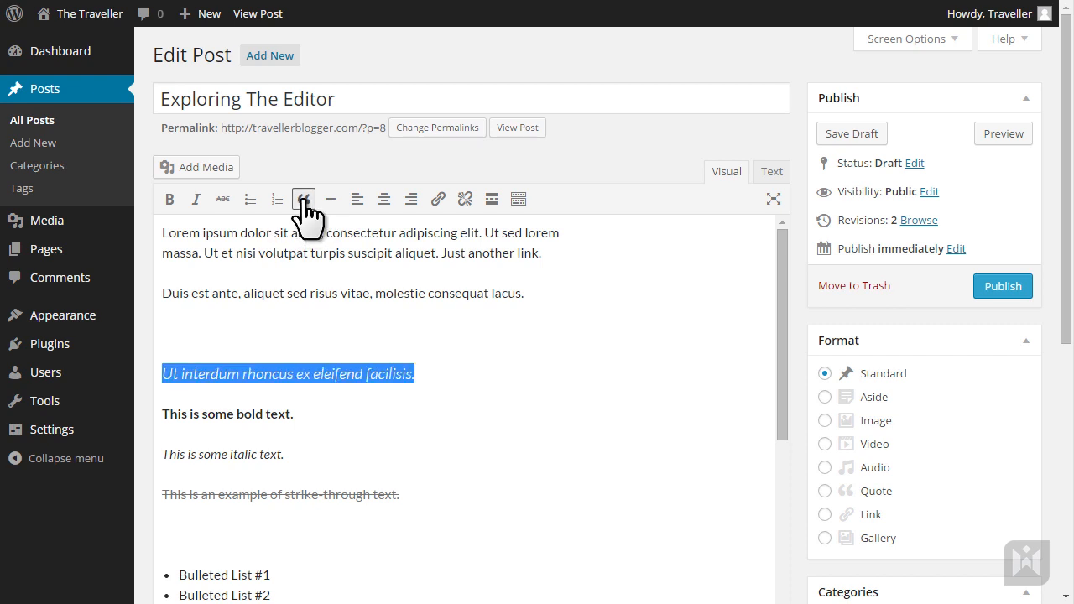
pyautogui.click(304, 198)
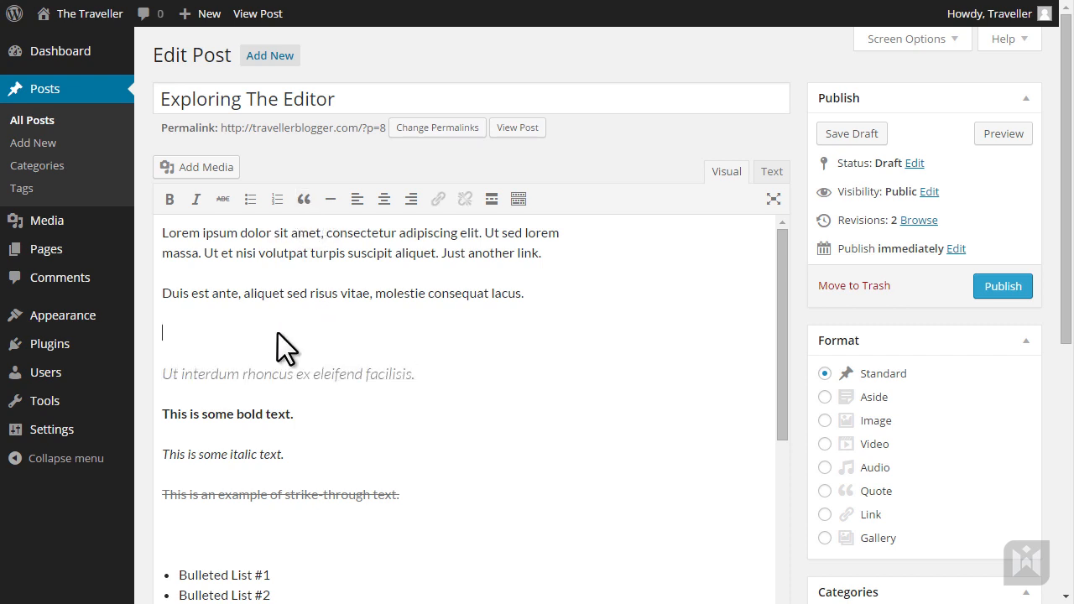
pyautogui.click(329, 198)
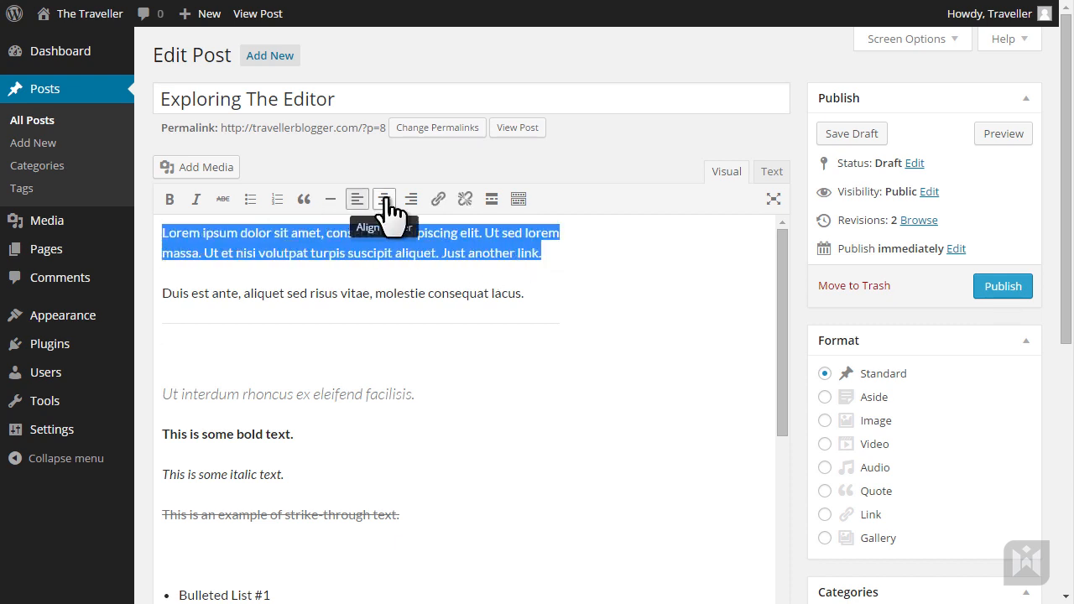
pyautogui.click(383, 198)
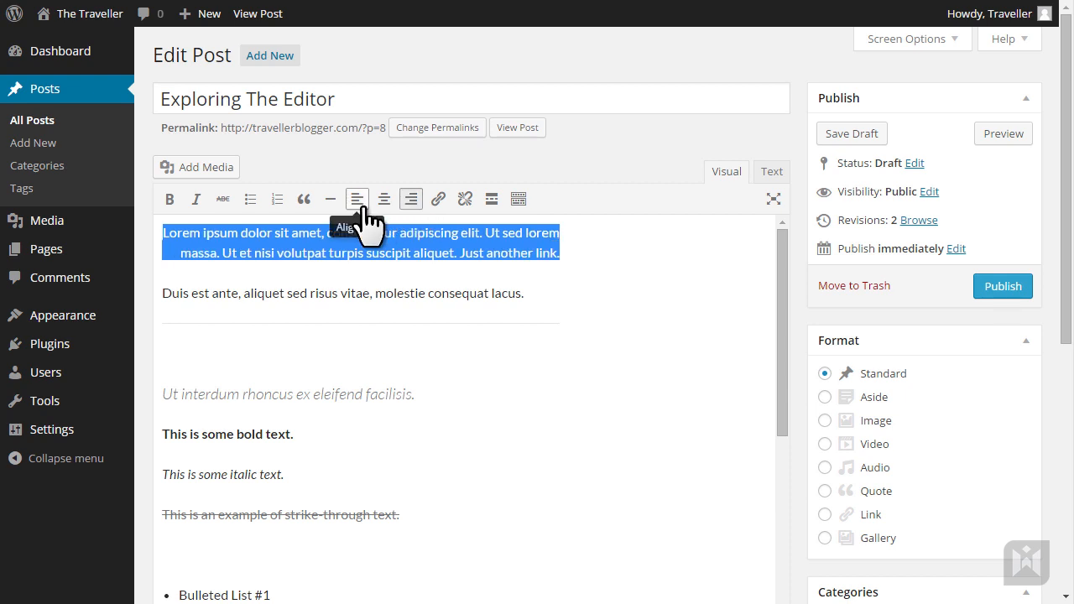
pyautogui.click(356, 198)
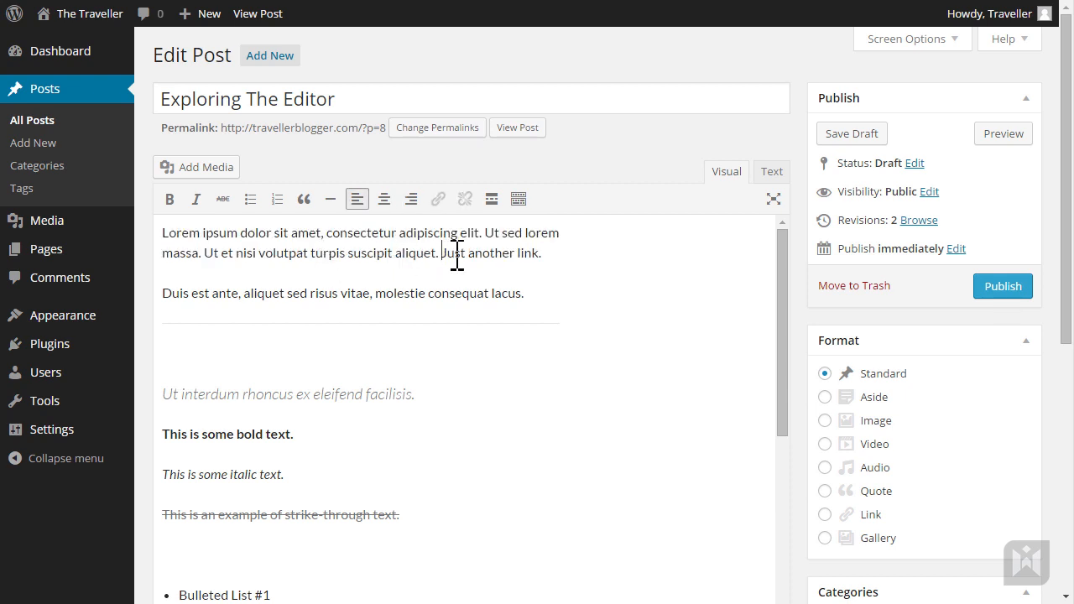
pyautogui.doubleClick(491, 252)
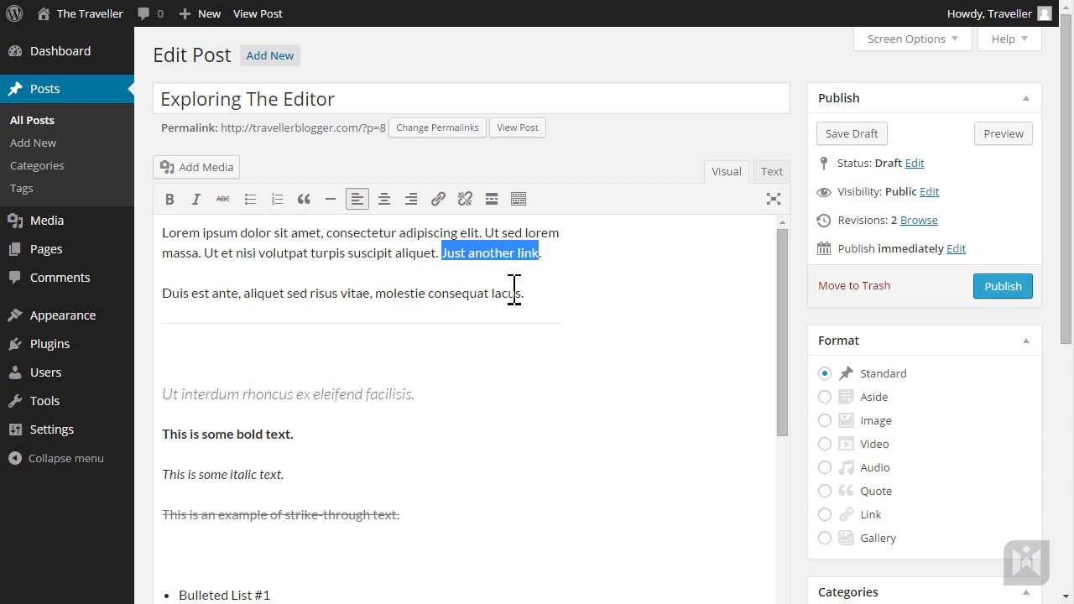
pyautogui.click(438, 198)
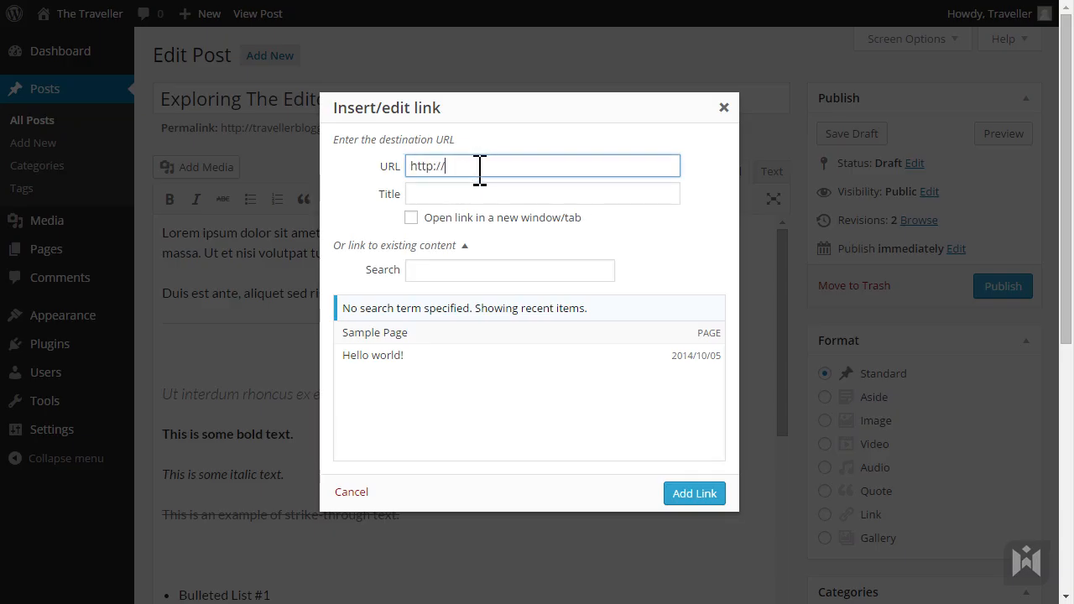
pyautogui.write('www.google.com')
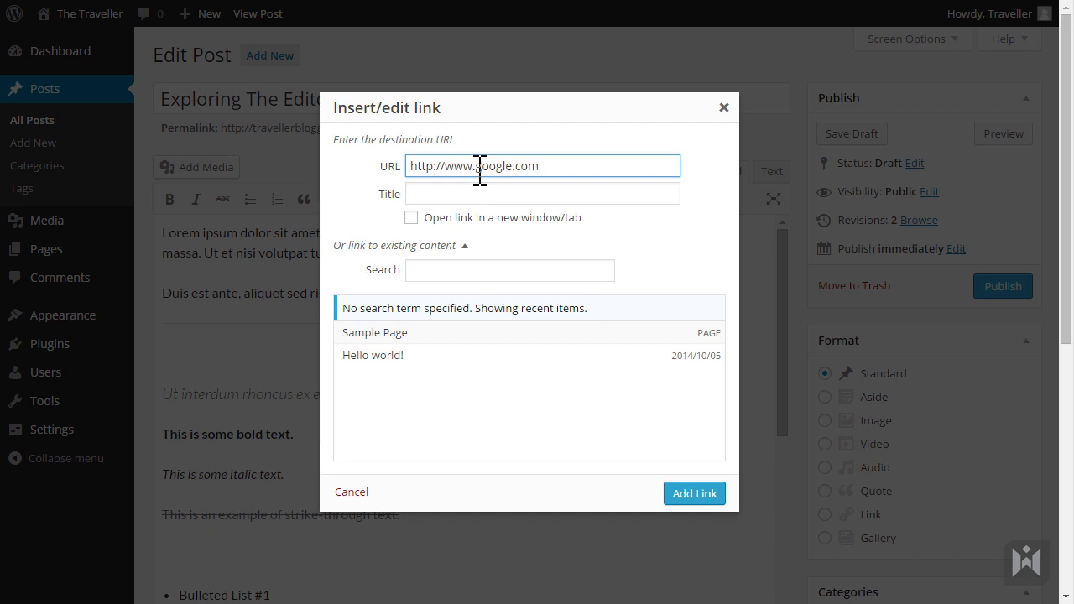
pyautogui.click(542, 195)
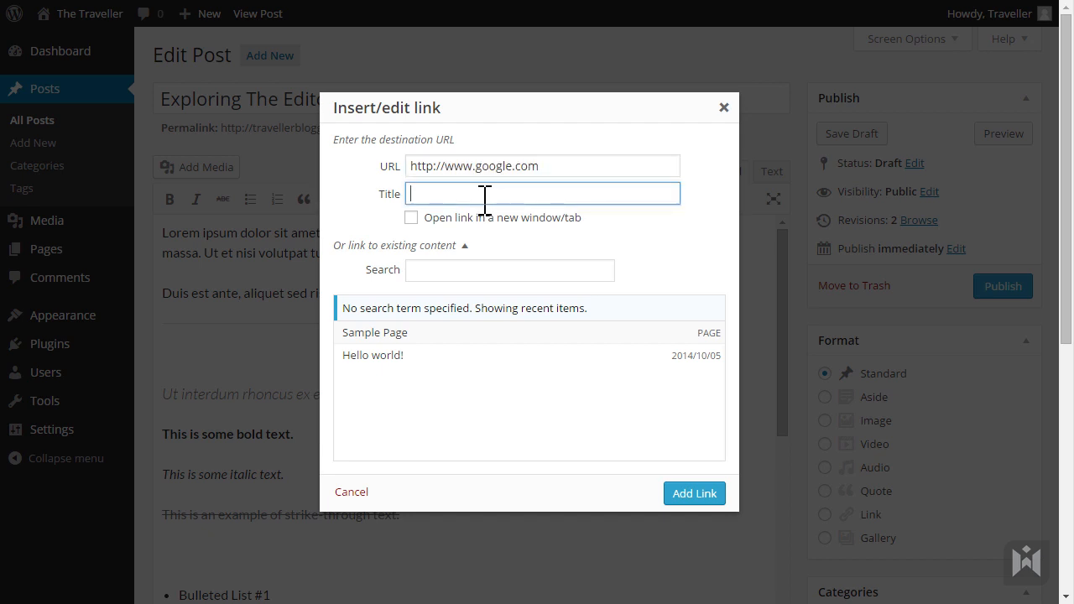
pyautogui.write('Google')
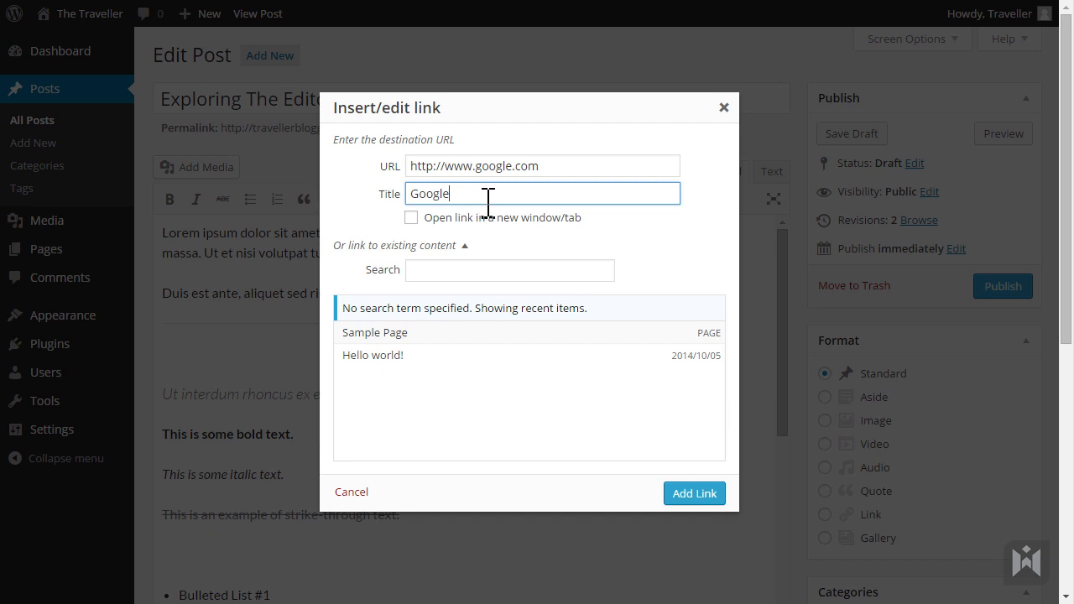
pyautogui.moveTo(507, 235)
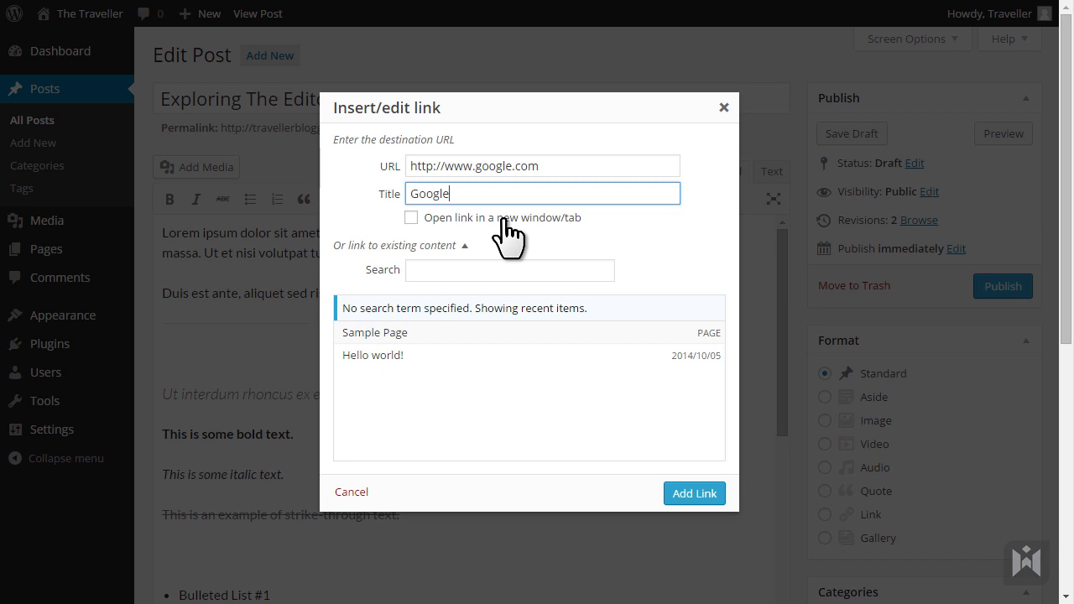
pyautogui.moveTo(490, 251)
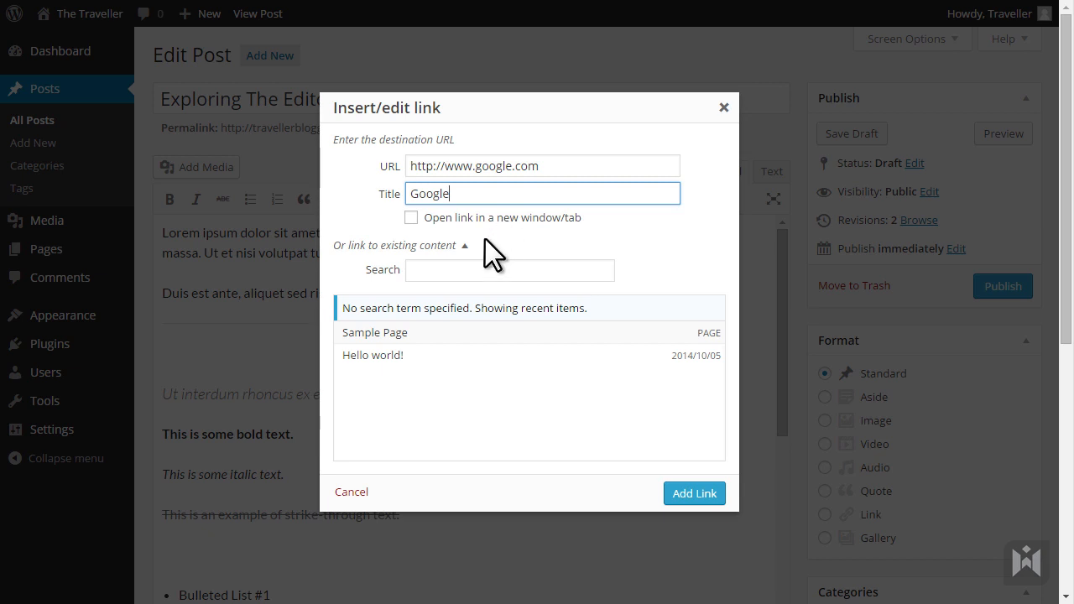
# - Pick Sample Page from existing content instead of Hello world! and add the link
pyautogui.click(394, 245)
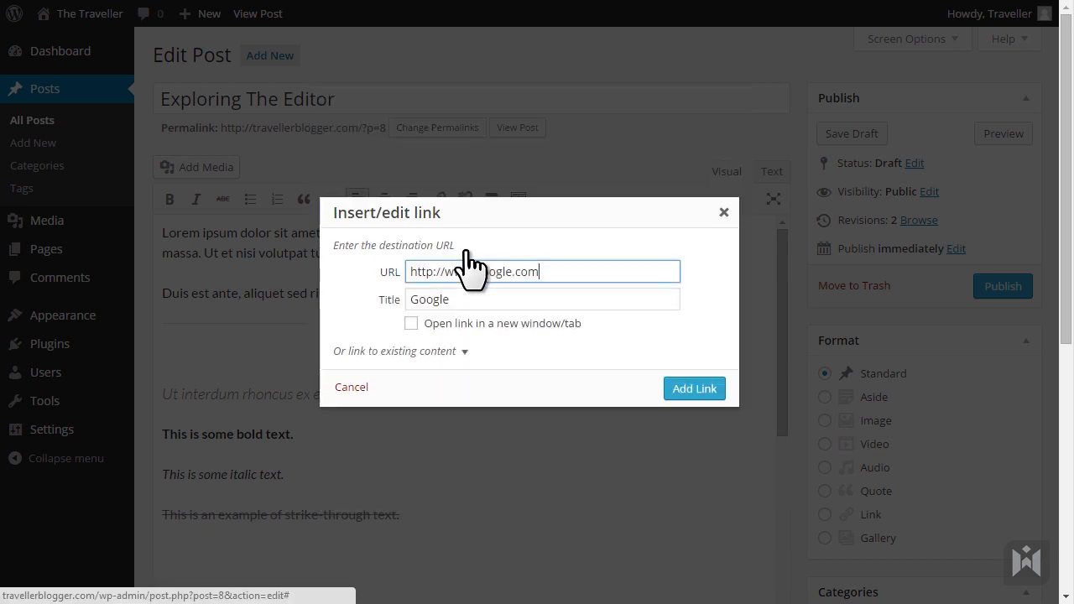
pyautogui.click(394, 351)
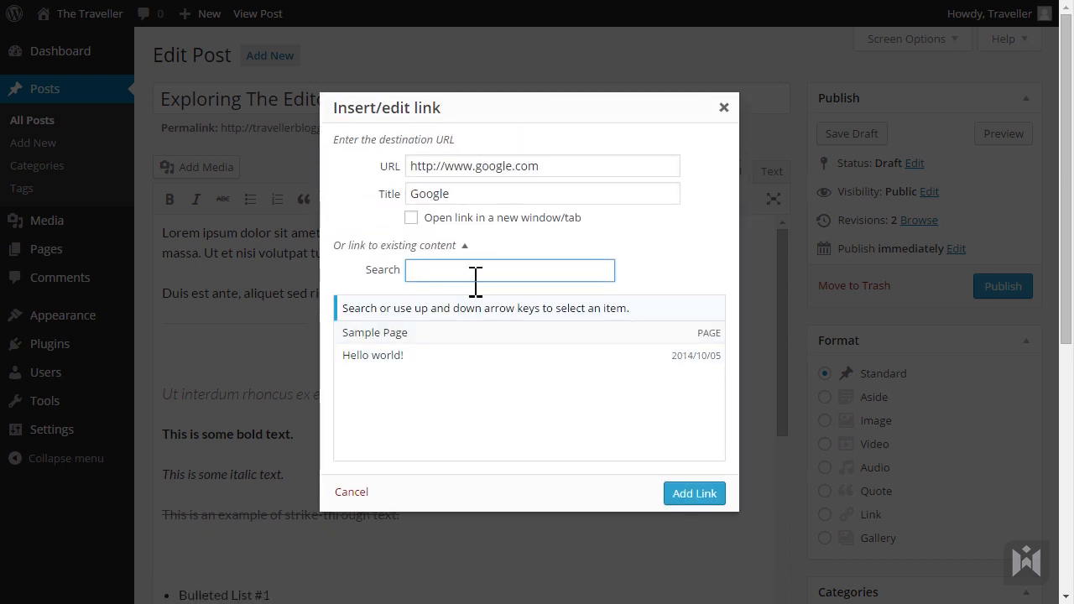
pyautogui.moveTo(453, 339)
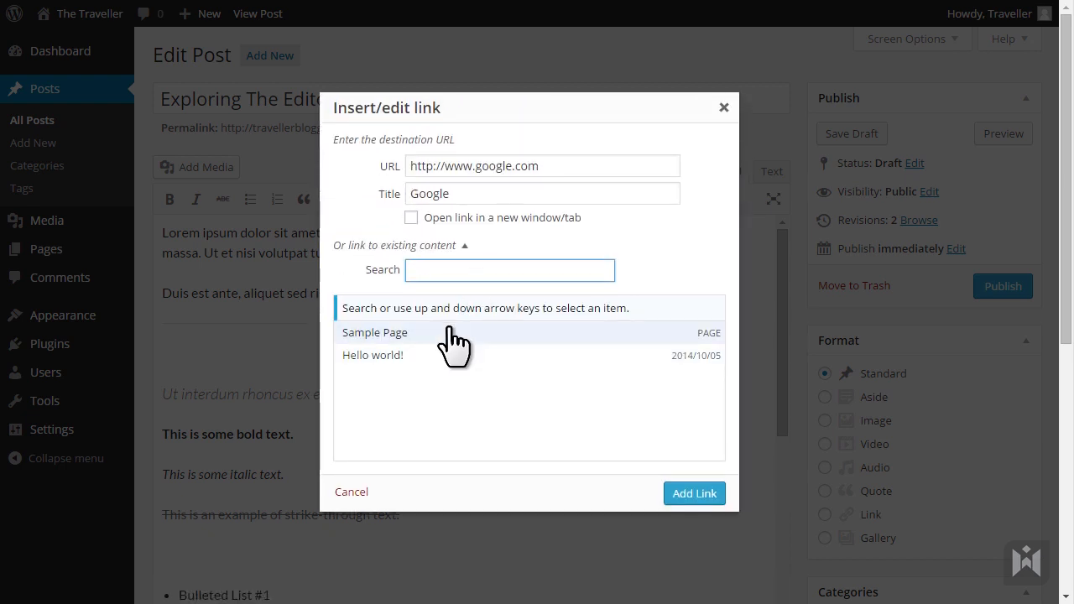
pyautogui.click(372, 355)
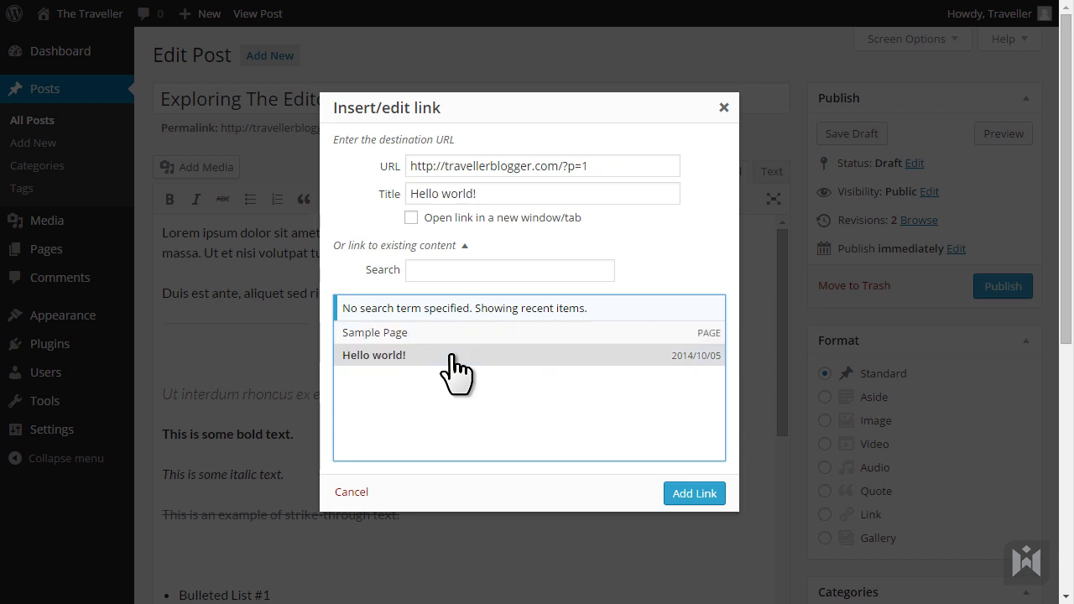
pyautogui.click(374, 332)
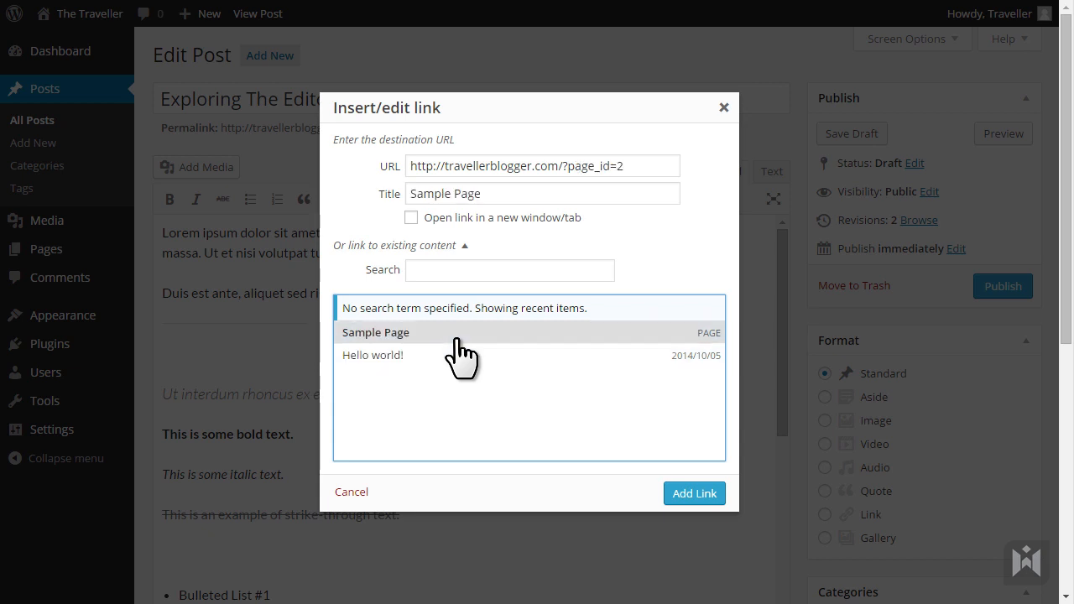
pyautogui.click(693, 494)
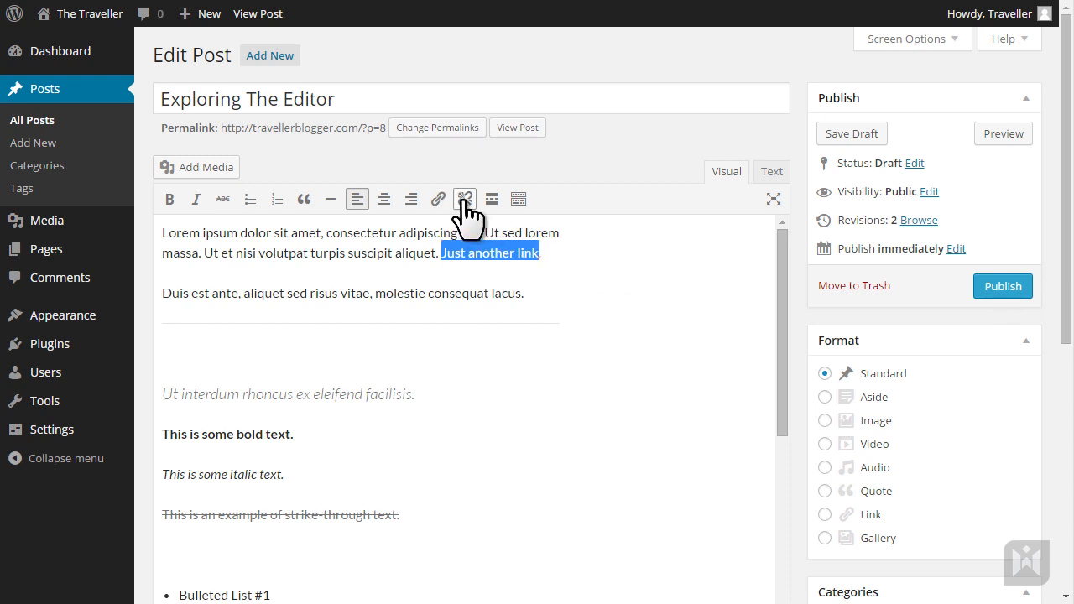
# - Unlink 'Just another link' and insert a Read More tag below the strike-through line
pyautogui.click(467, 198)
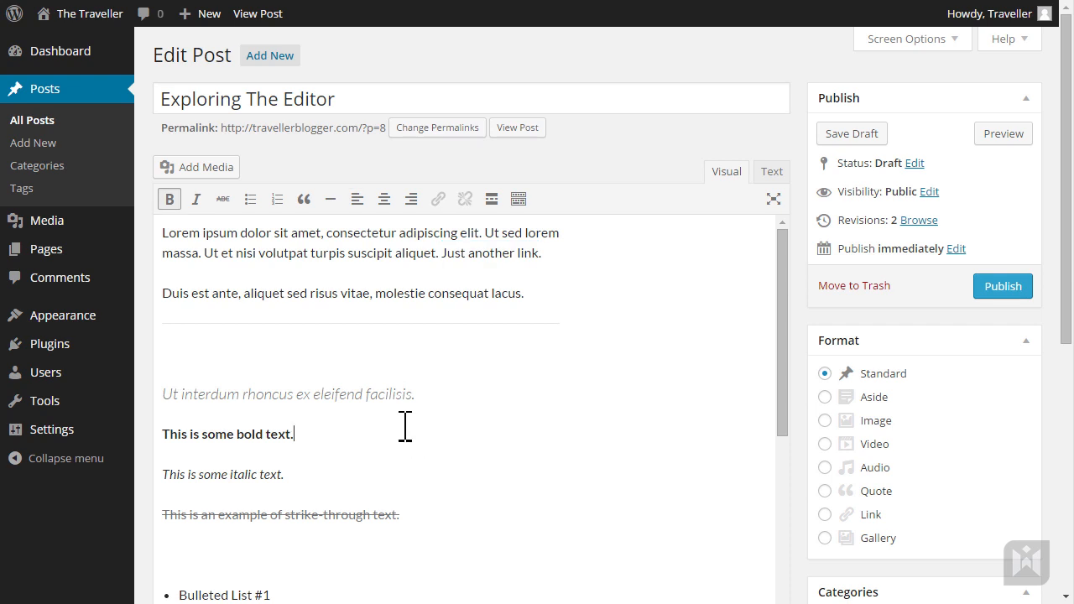
pyautogui.scroll(-3)
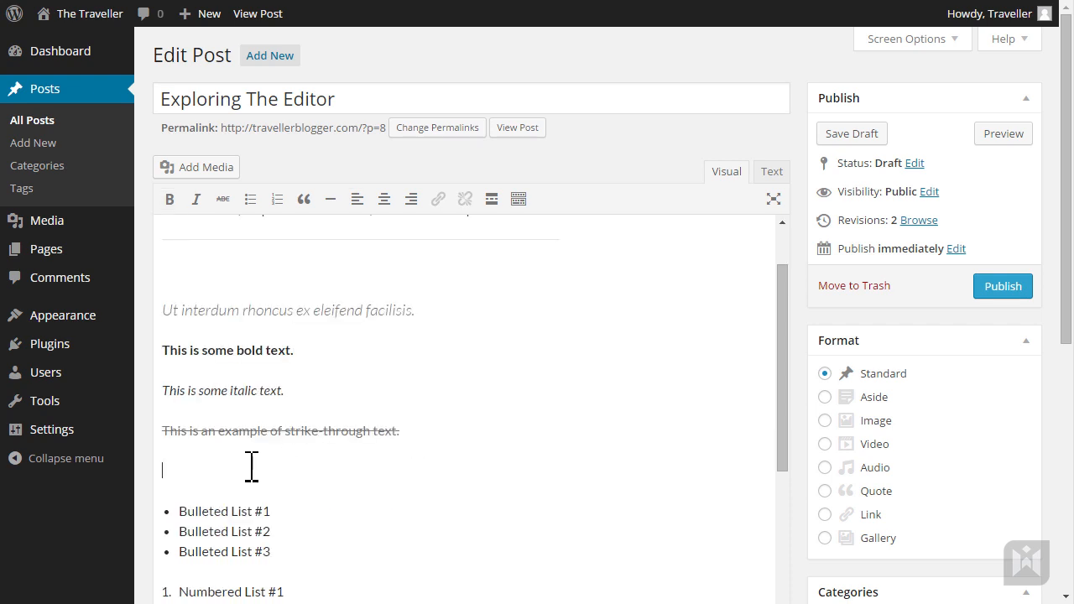
pyautogui.moveTo(490, 198)
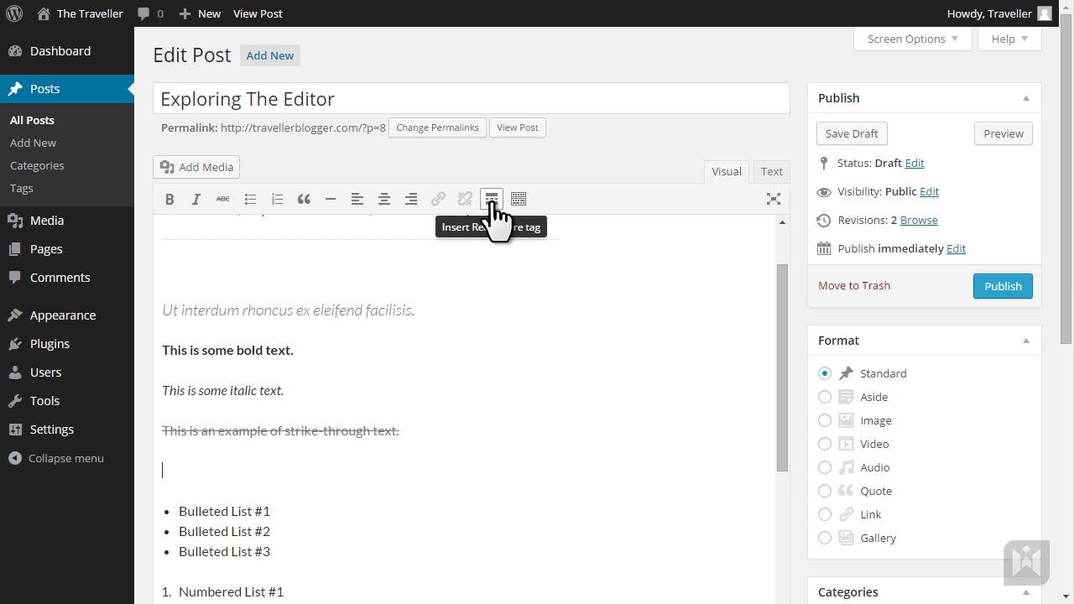
pyautogui.click(492, 198)
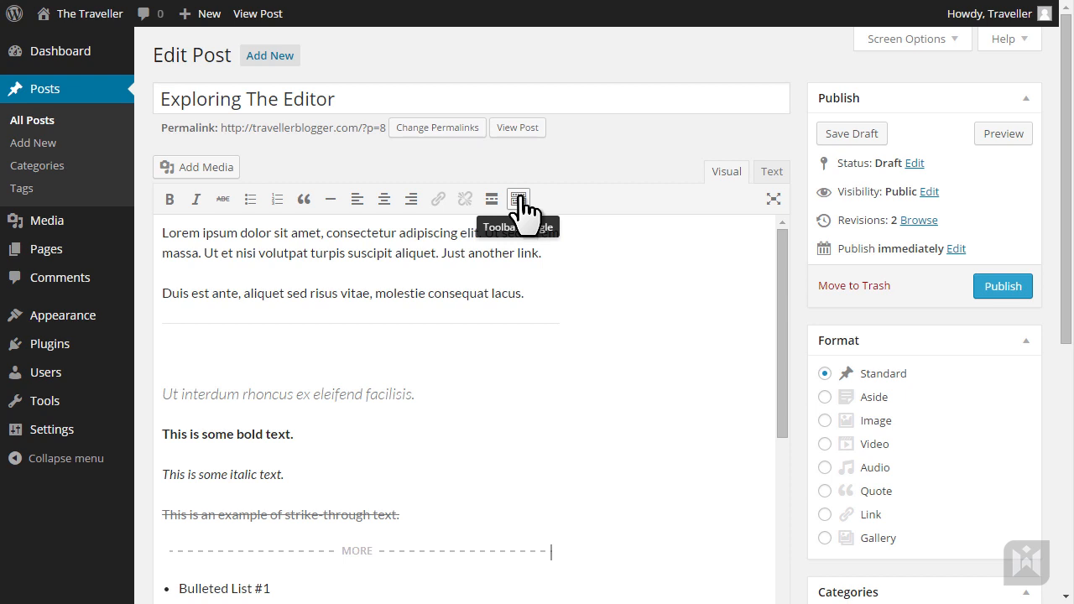
# - Show the second toolbar row, colour then clear the Duis est ante paragraph, and append a © symbol
pyautogui.click(517, 198)
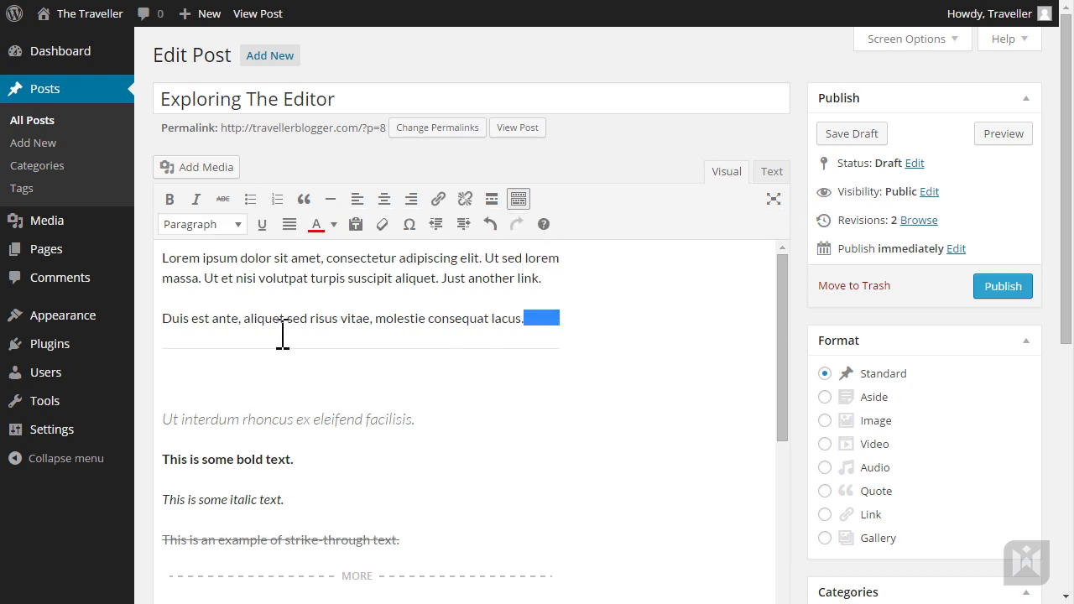
pyautogui.click(201, 225)
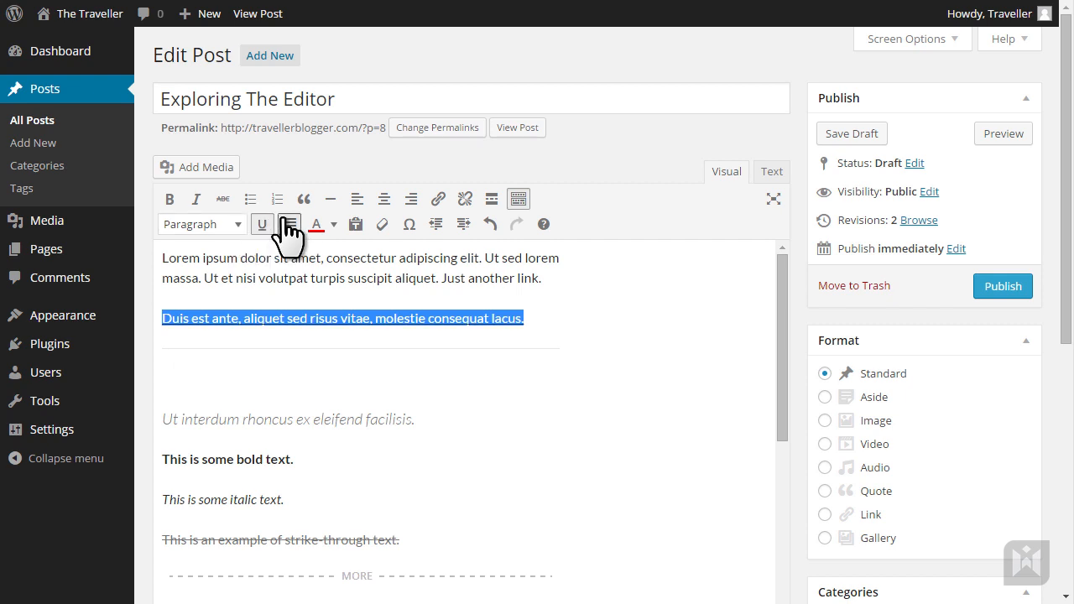
pyautogui.click(316, 225)
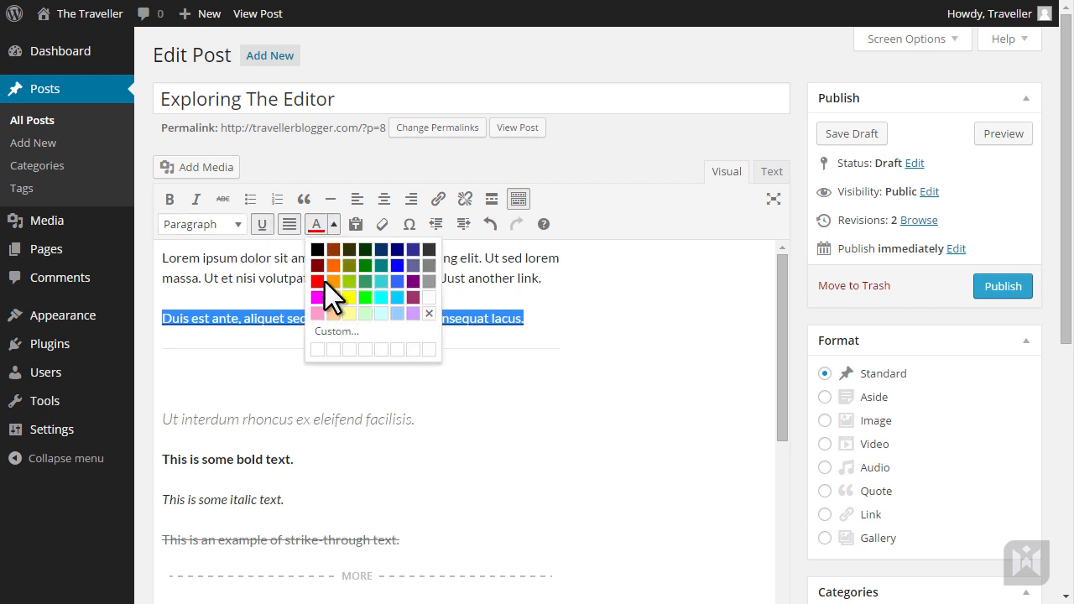
pyautogui.click(317, 282)
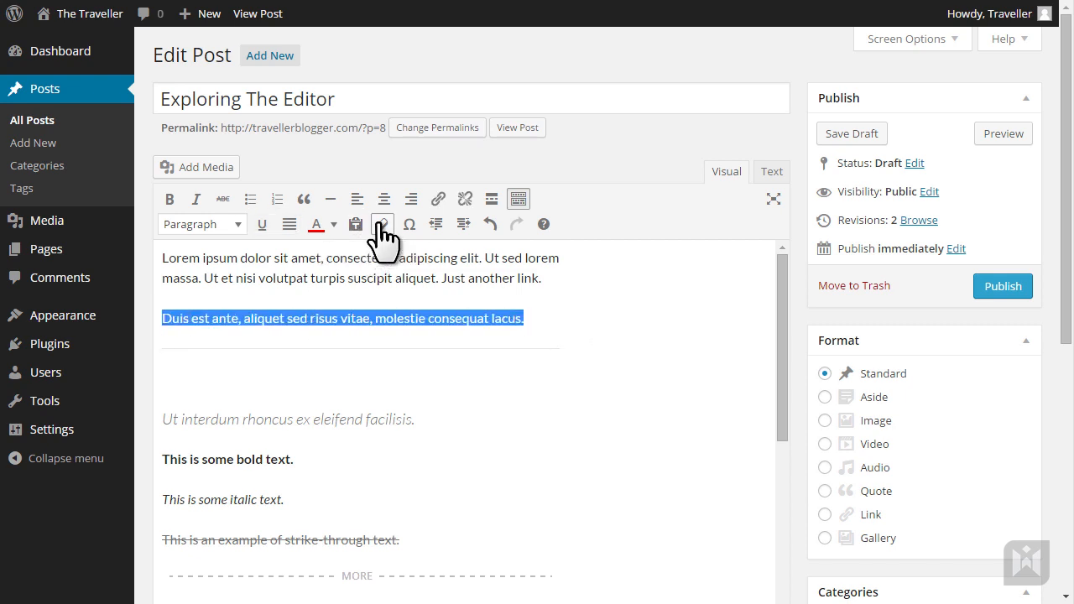
pyautogui.click(382, 225)
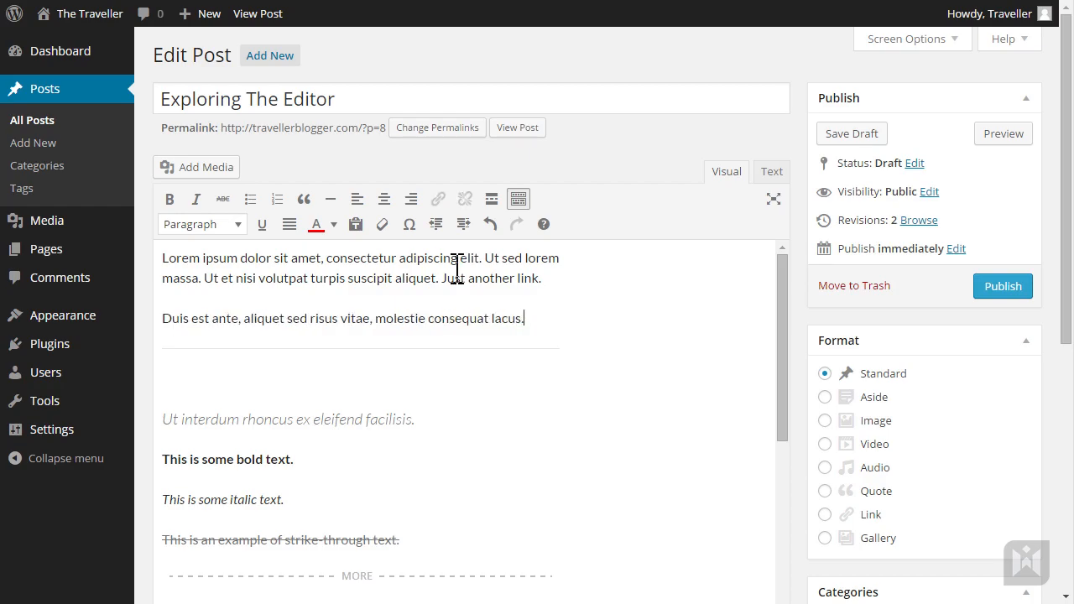
pyautogui.click(409, 223)
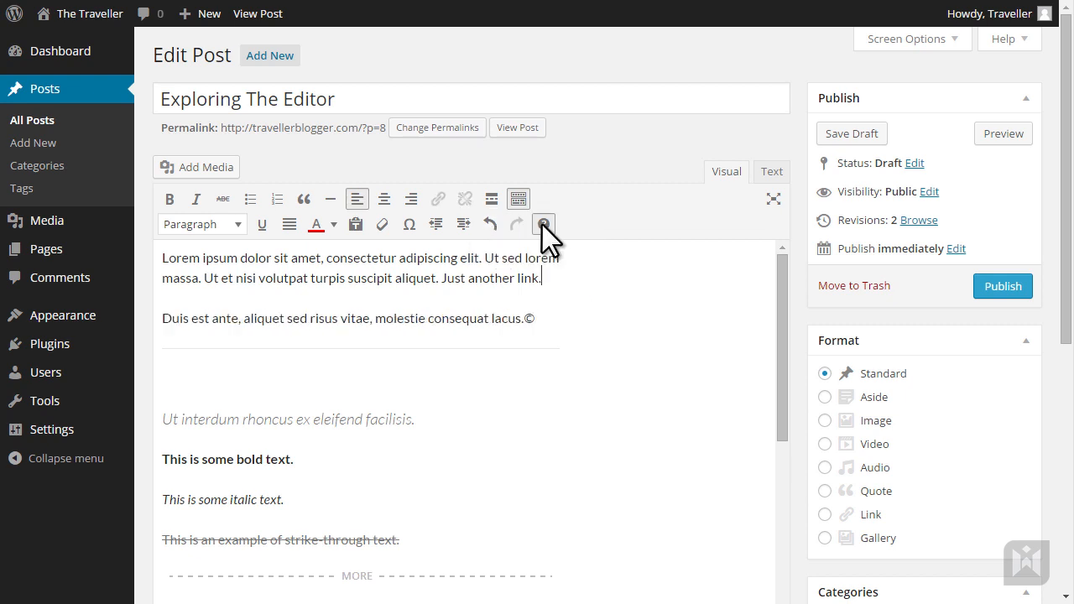
# - Bring up the editor's Keyboard Shortcuts reference
pyautogui.click(544, 225)
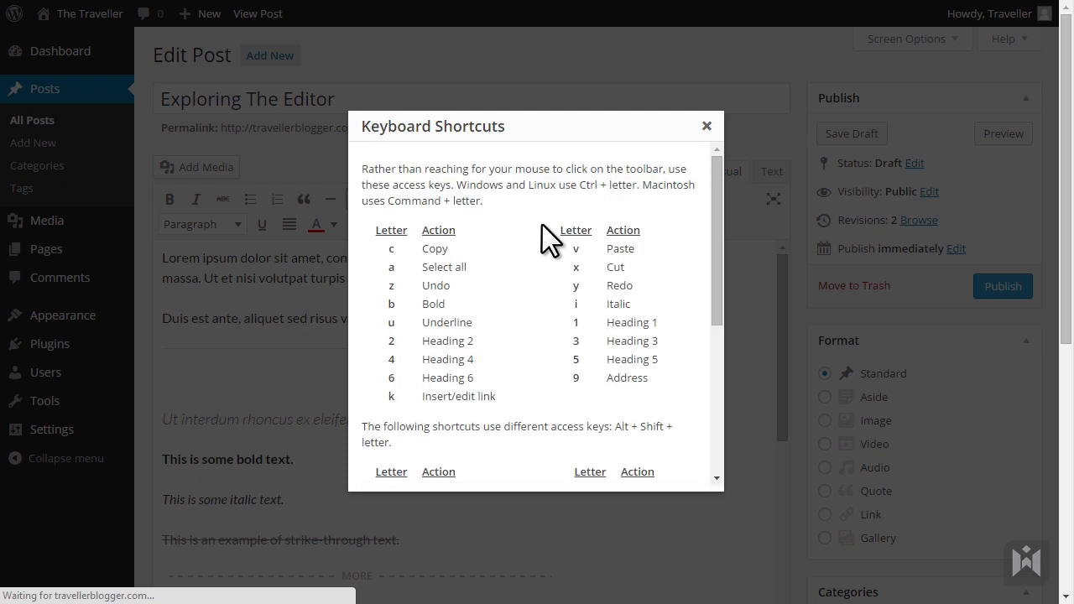
pyautogui.moveTo(495, 265)
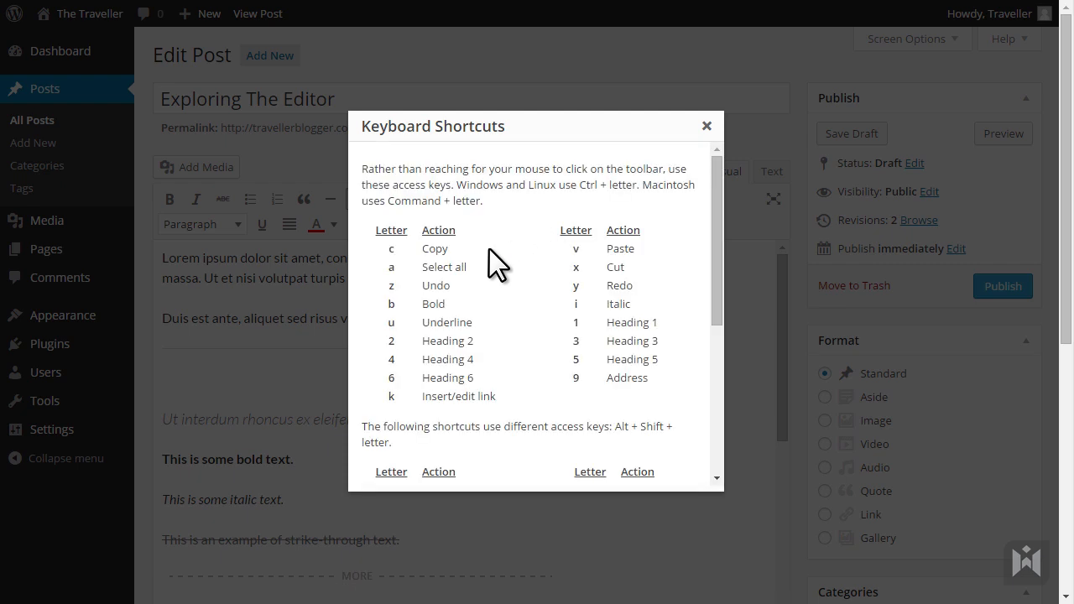
pyautogui.moveTo(652, 283)
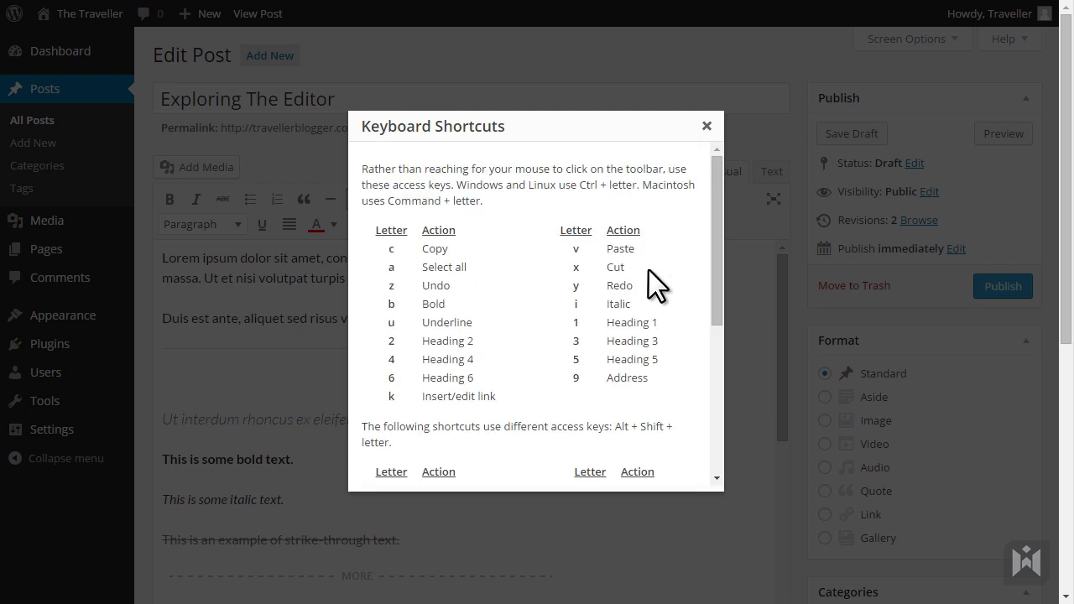
pyautogui.moveTo(684, 215)
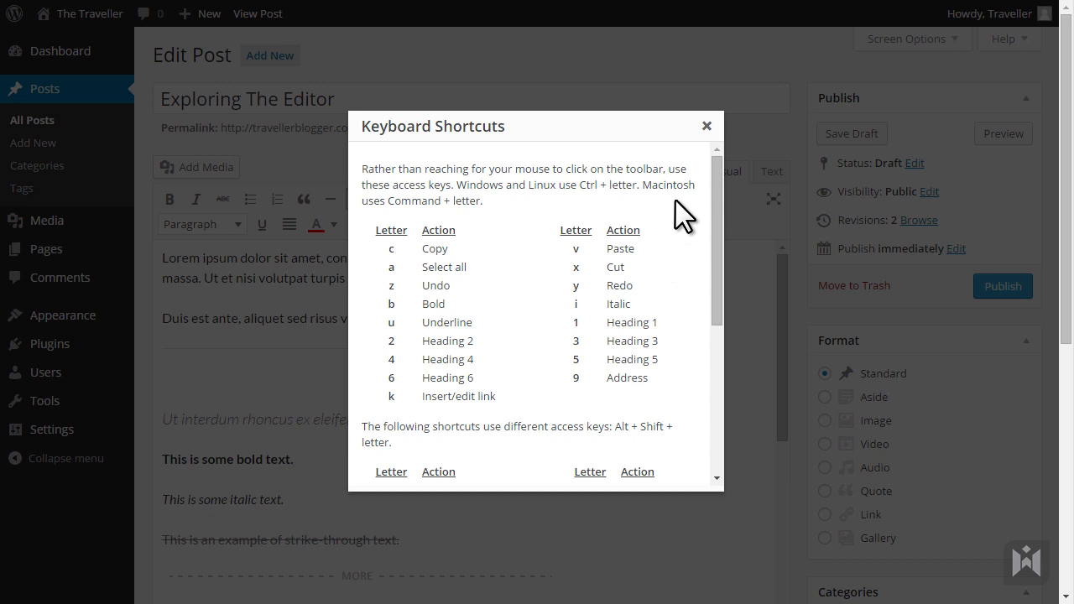
# - Close the Keyboard Shortcuts dialog and return to the draft
pyautogui.click(706, 124)
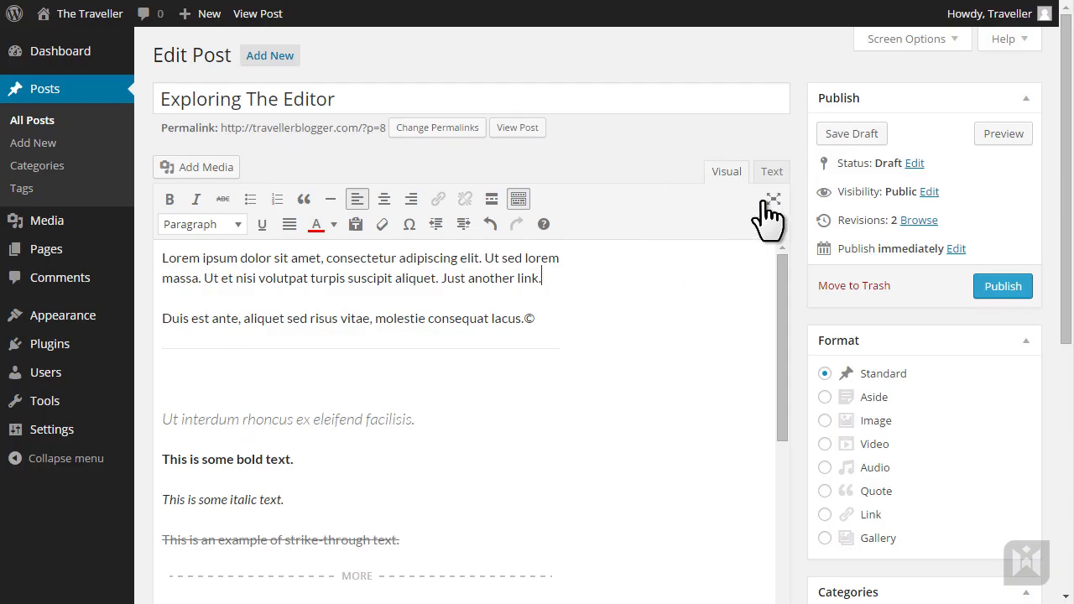
pyautogui.moveTo(770, 202)
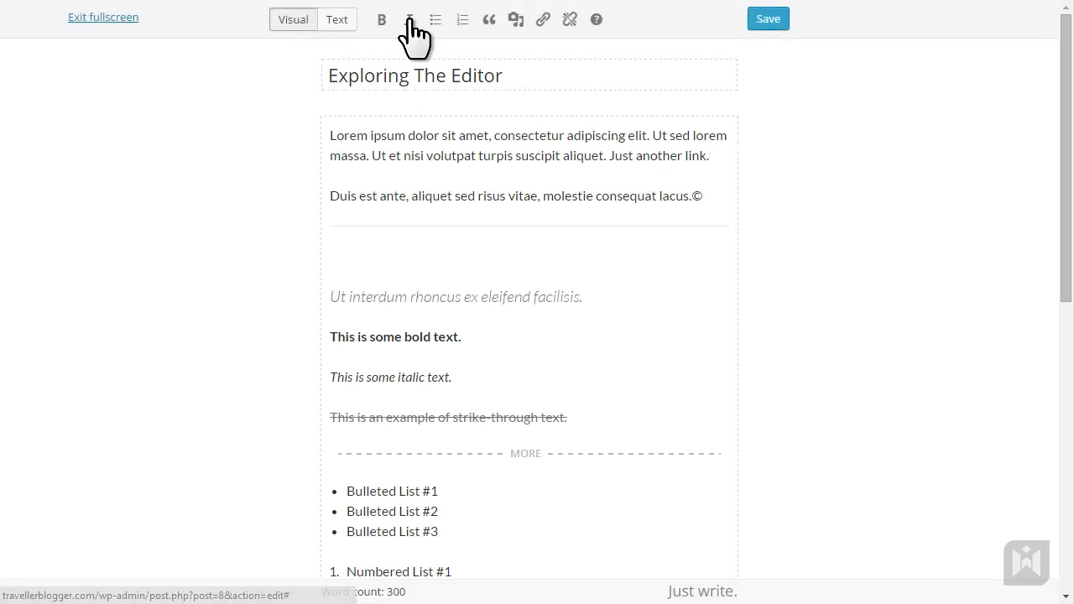
pyautogui.moveTo(843, 215)
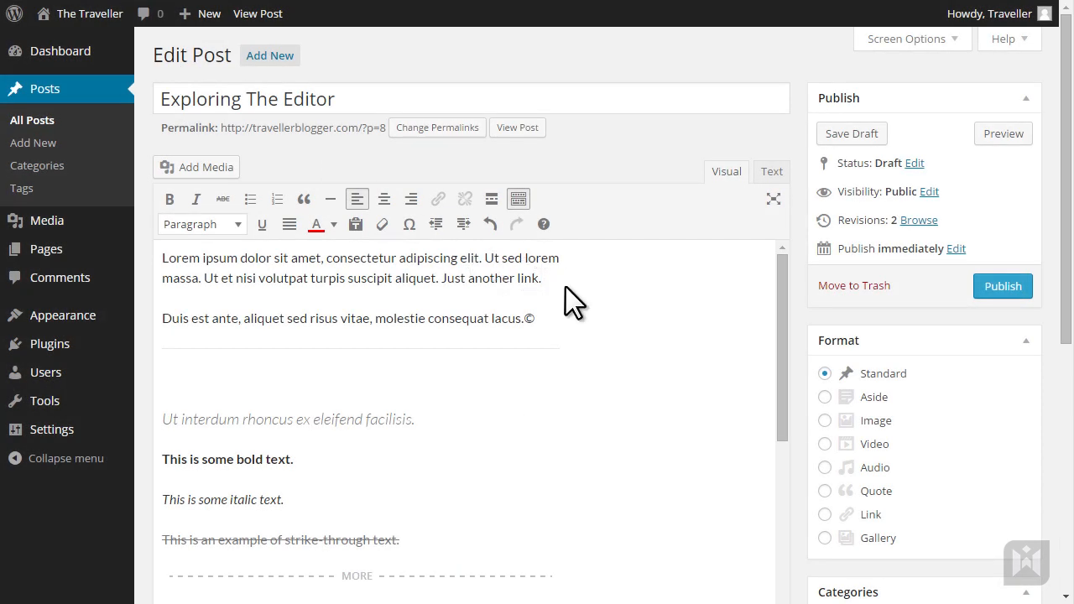
pyautogui.moveTo(587, 302)
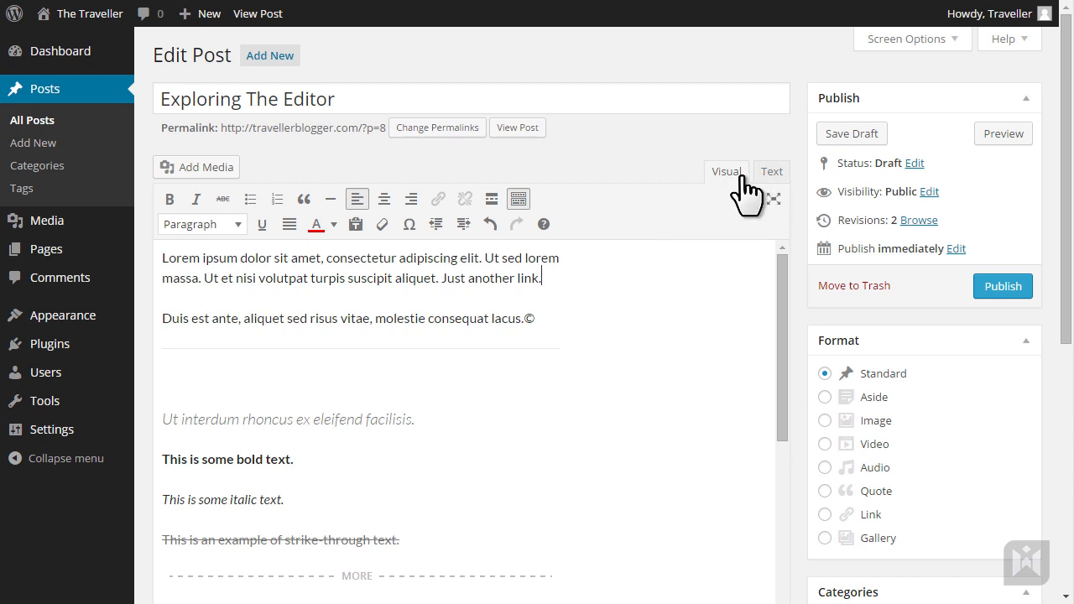
pyautogui.moveTo(602, 277)
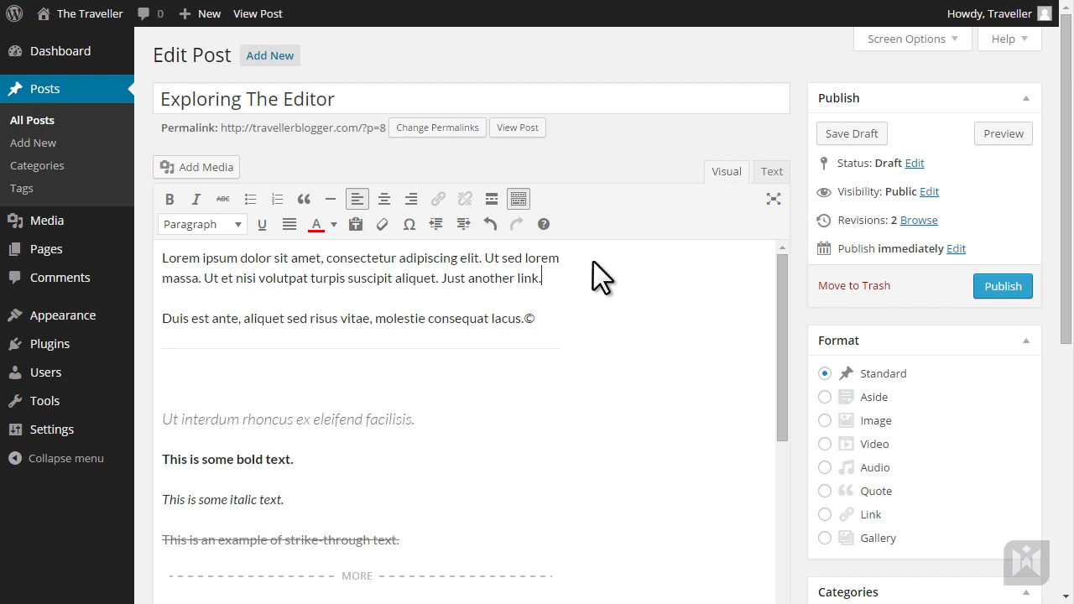
pyautogui.scroll(-3)
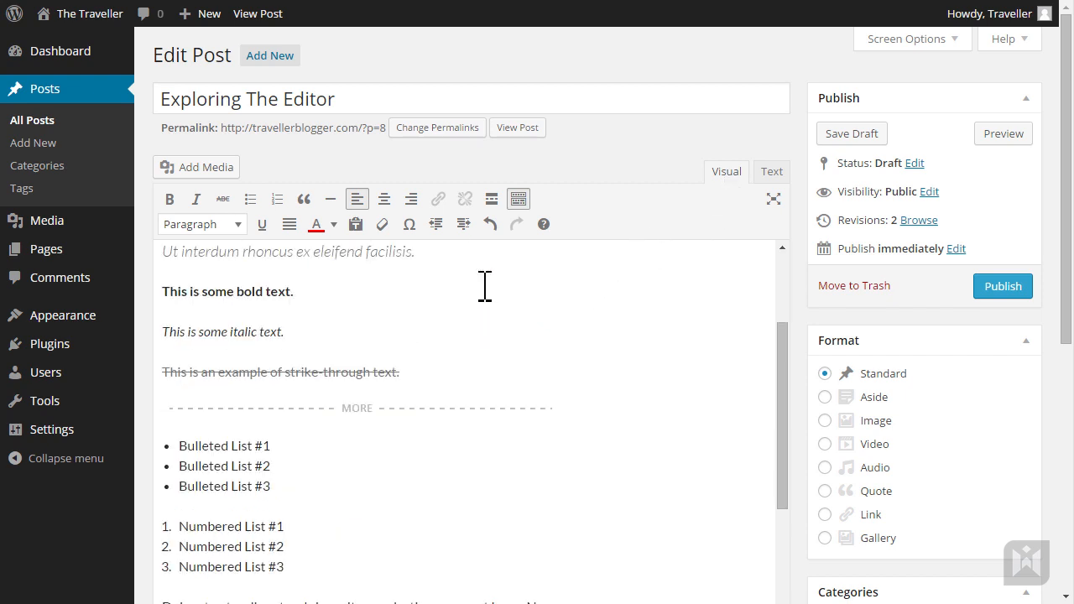
pyautogui.scroll(-3)
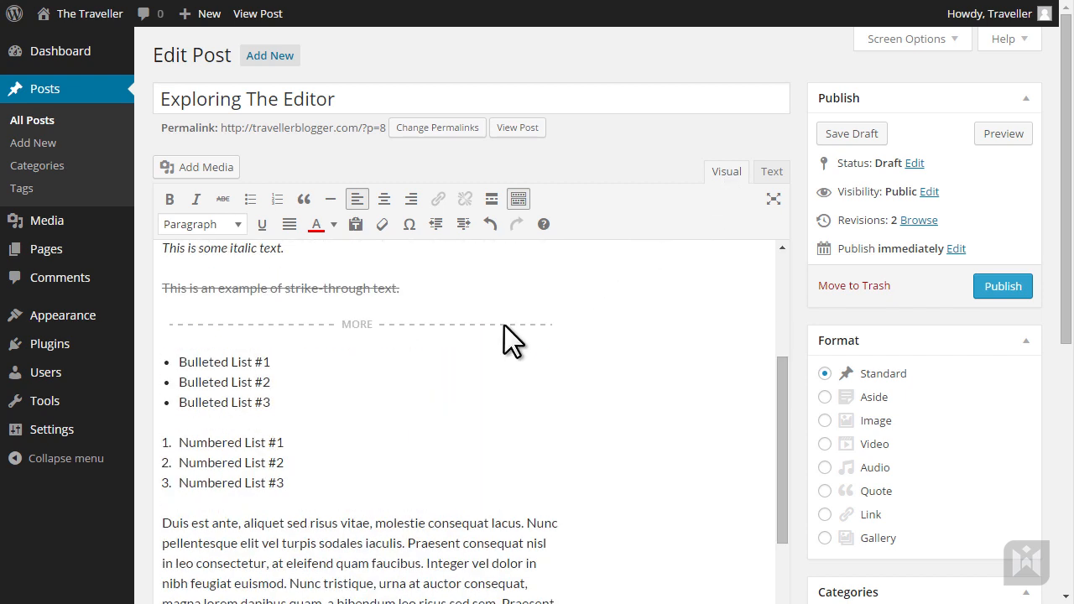
pyautogui.scroll(3)
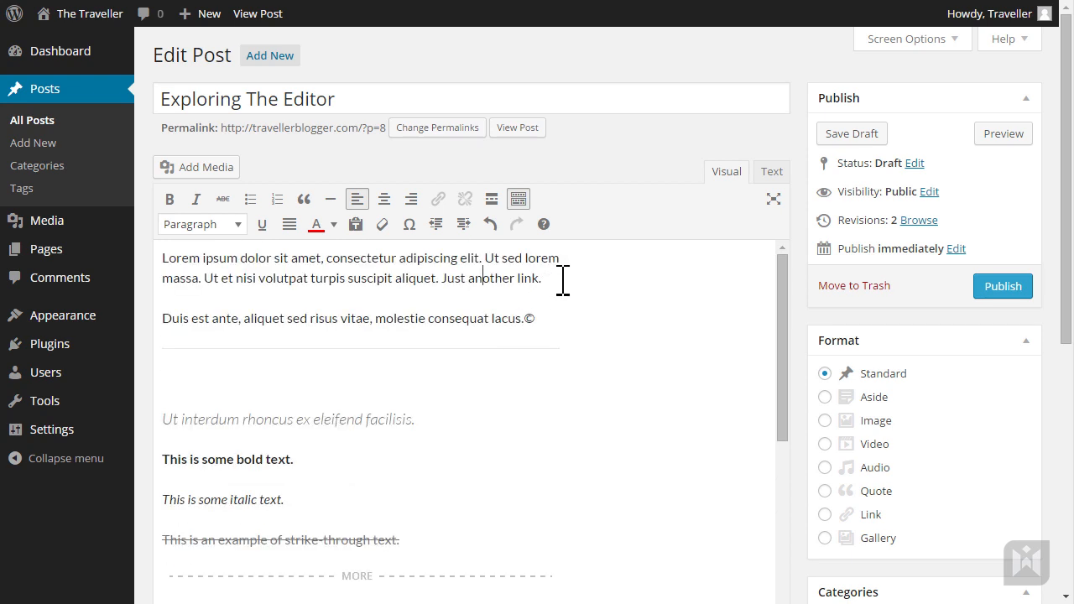
pyautogui.moveTo(725, 238)
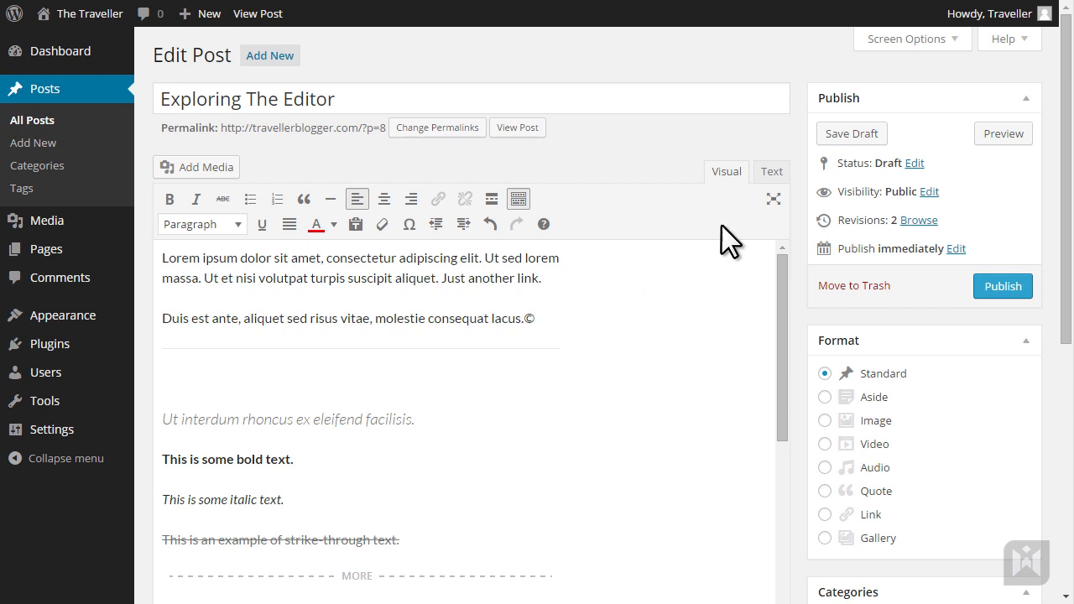
pyautogui.click(770, 172)
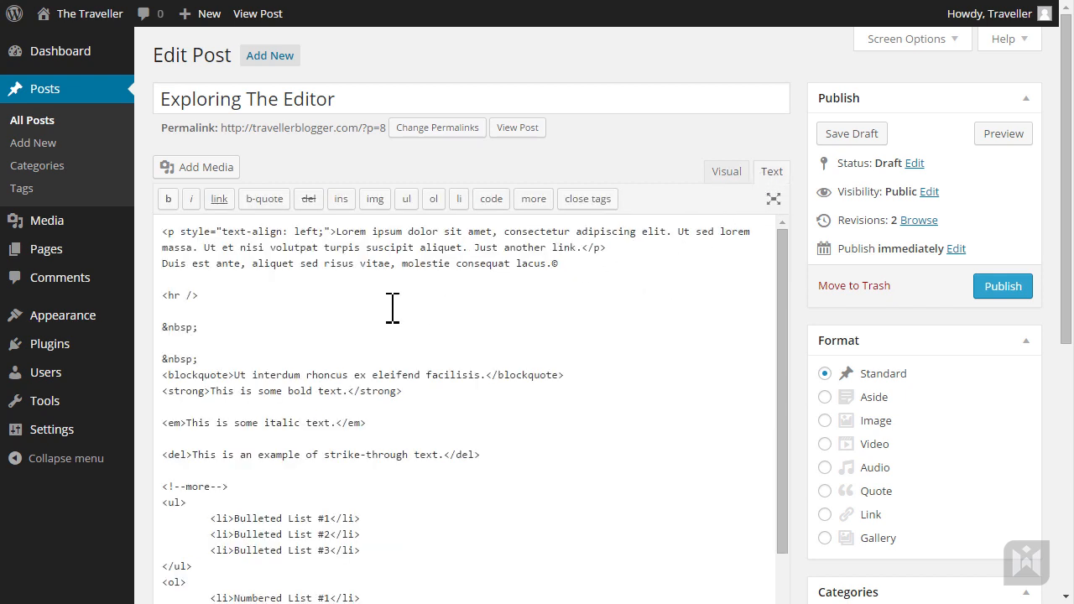
pyautogui.moveTo(326, 301)
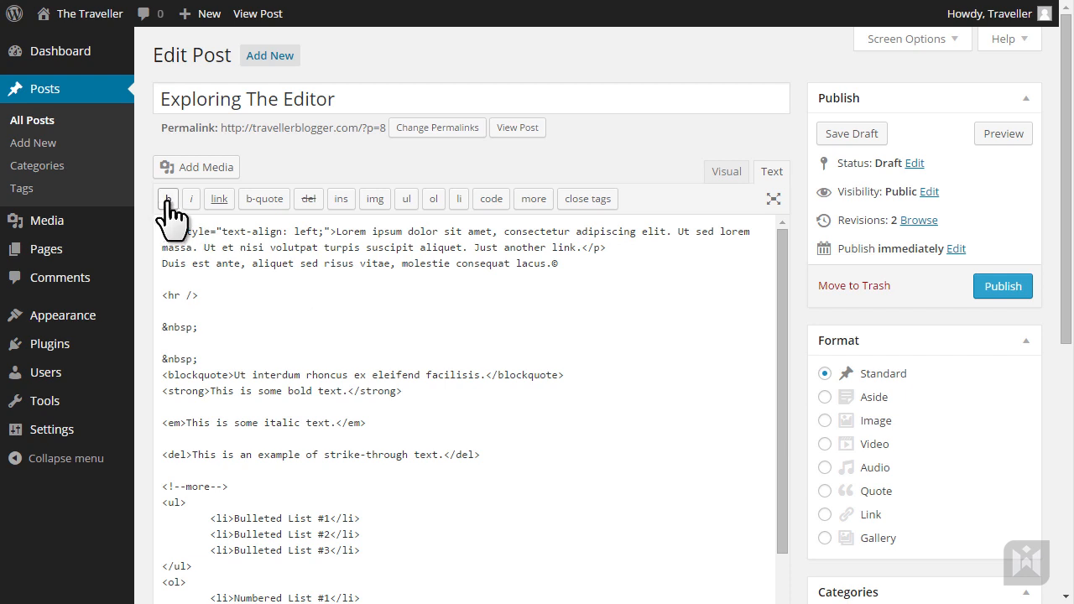
pyautogui.moveTo(264, 198)
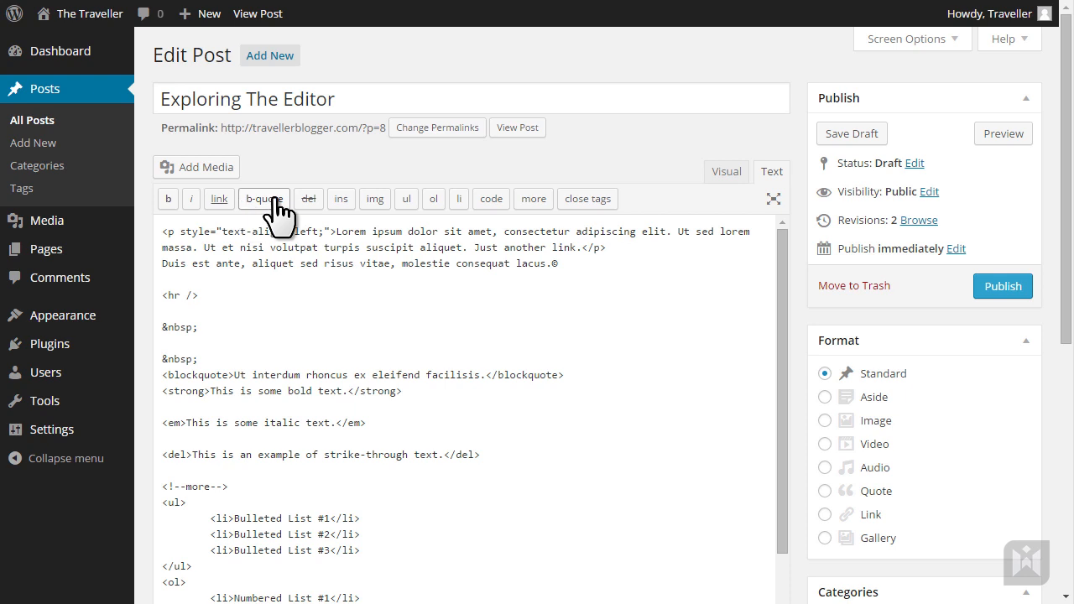
pyautogui.moveTo(317, 349)
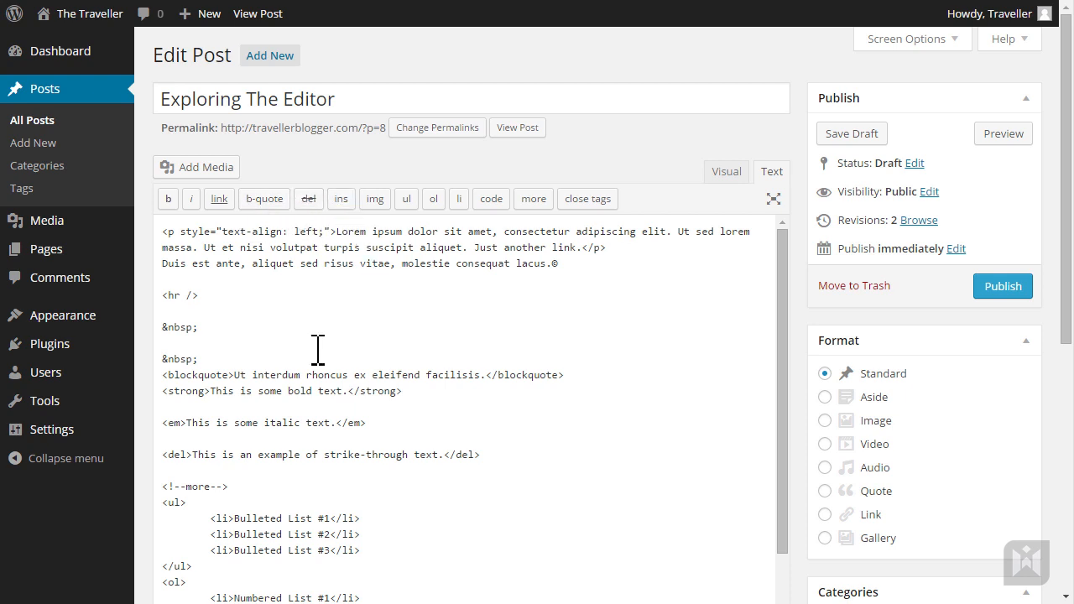
pyautogui.doubleClick(259, 423)
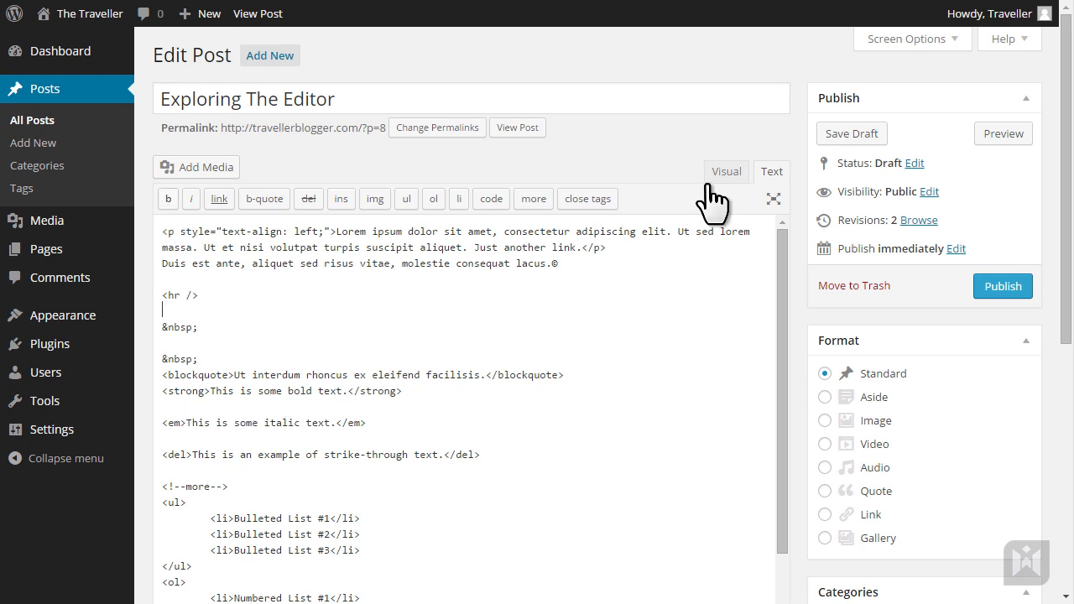
pyautogui.click(725, 171)
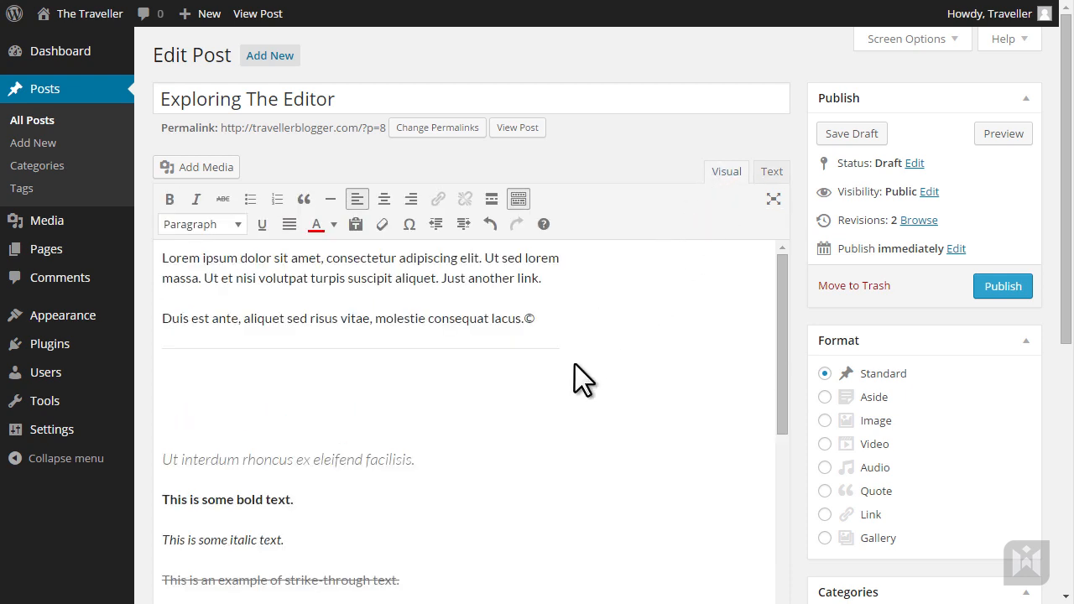